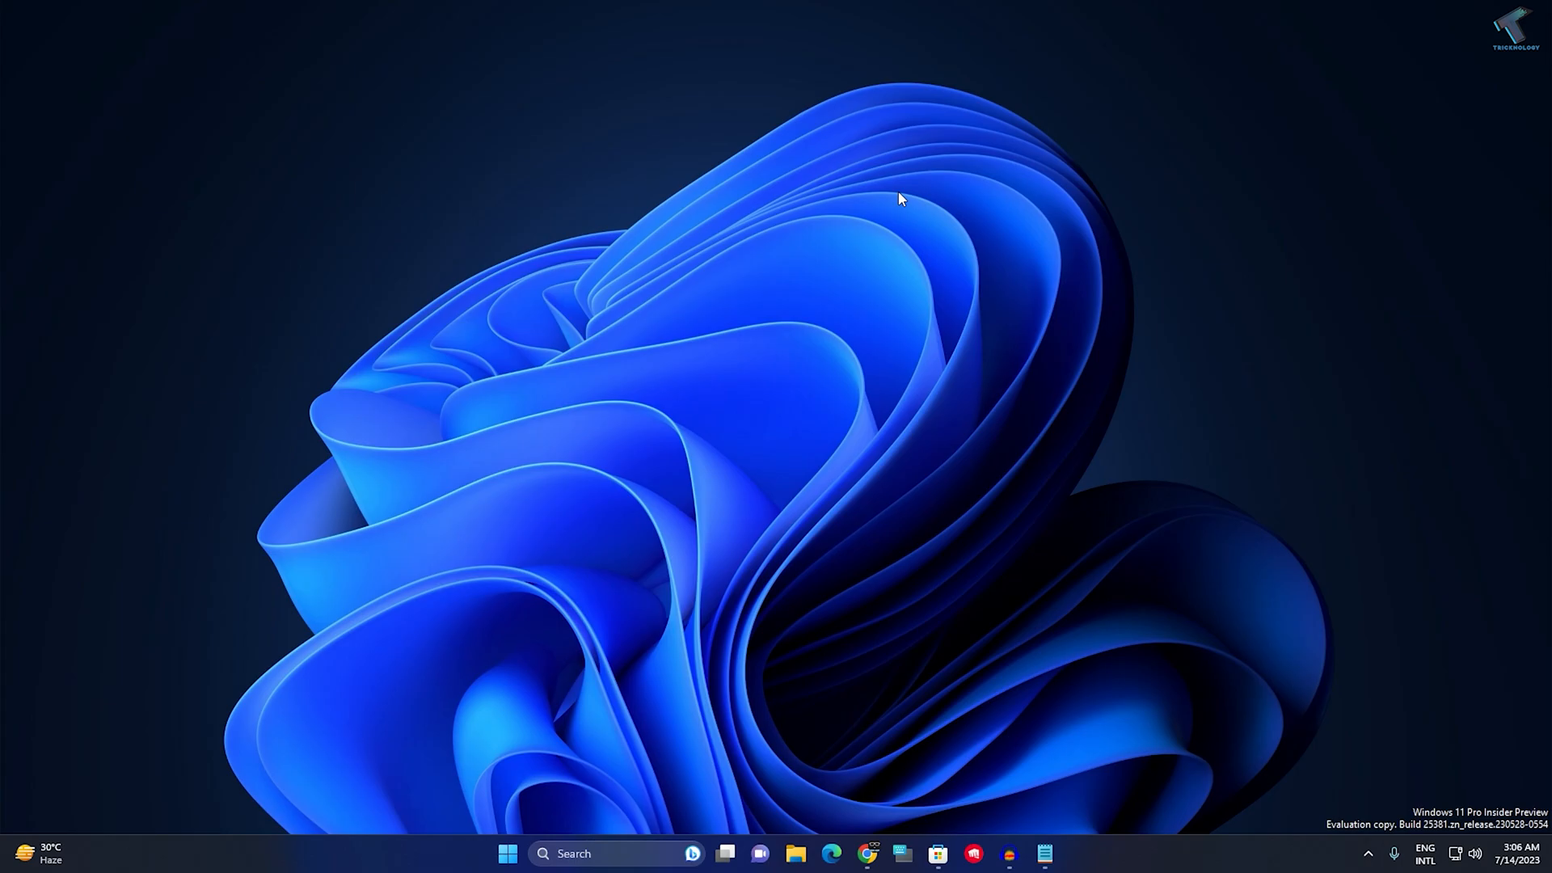
mouse_move(533, 860)
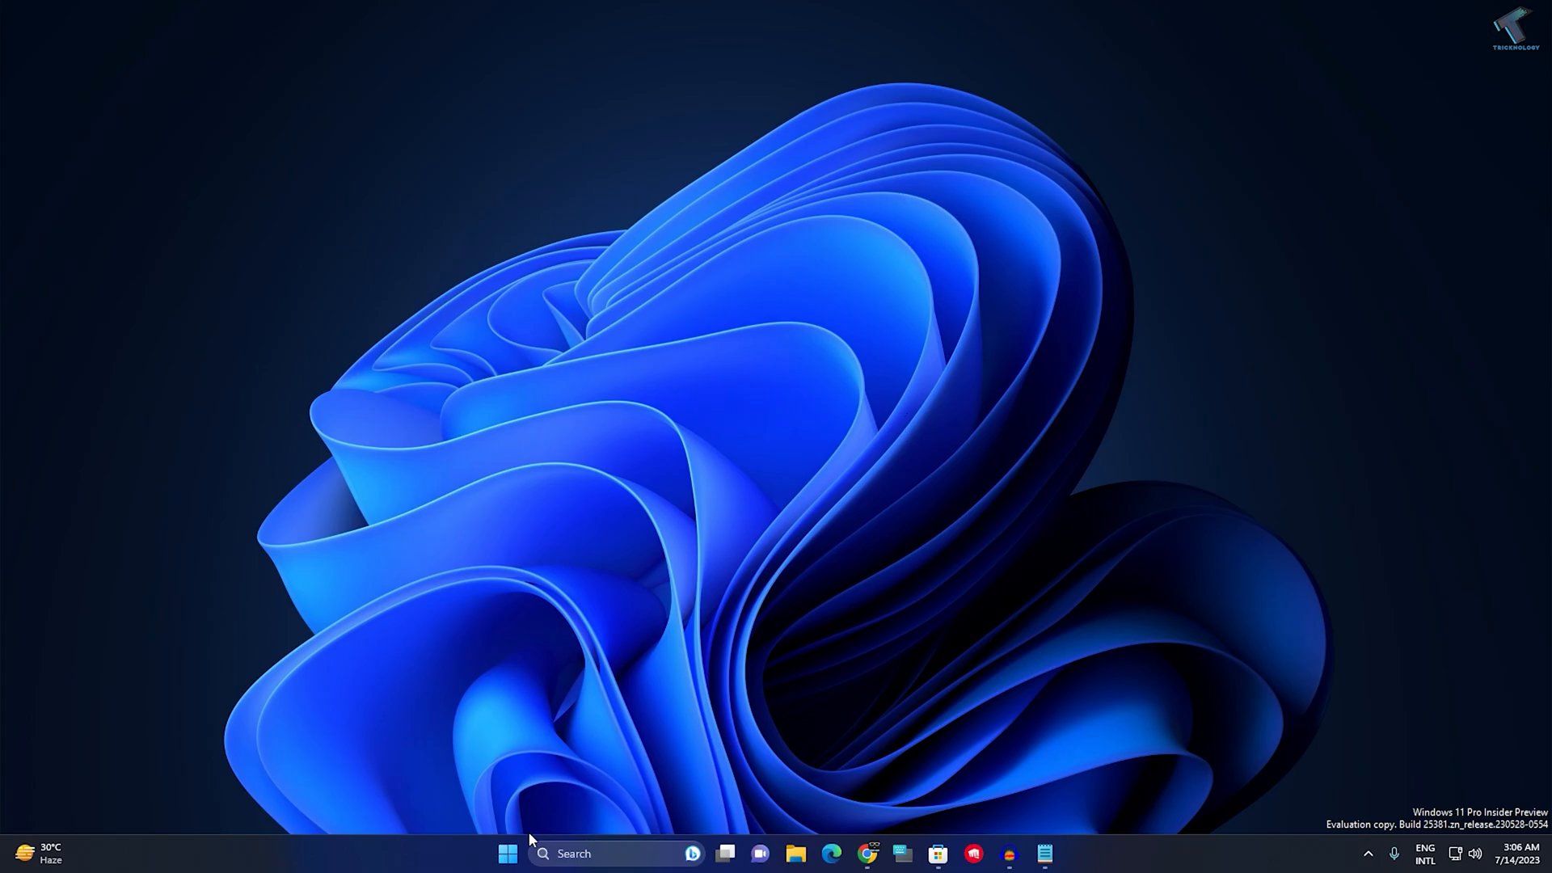
- Bring up the Start button's quick-access menu of system tools
right_click(508, 854)
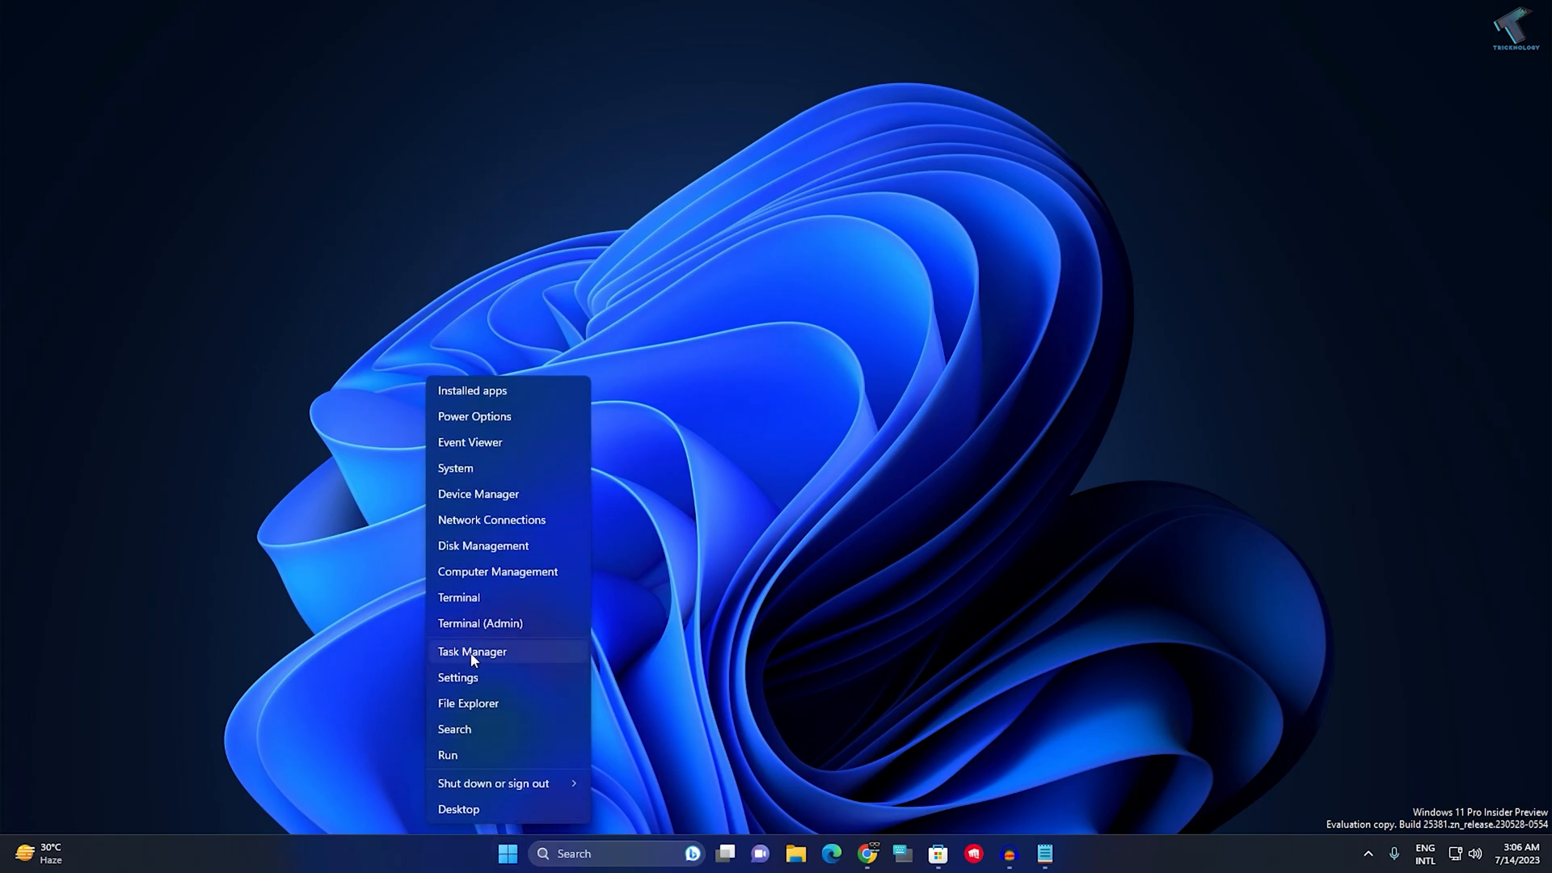
- End the Microsoft Store process in Task Manager and close Task Manager
click(472, 651)
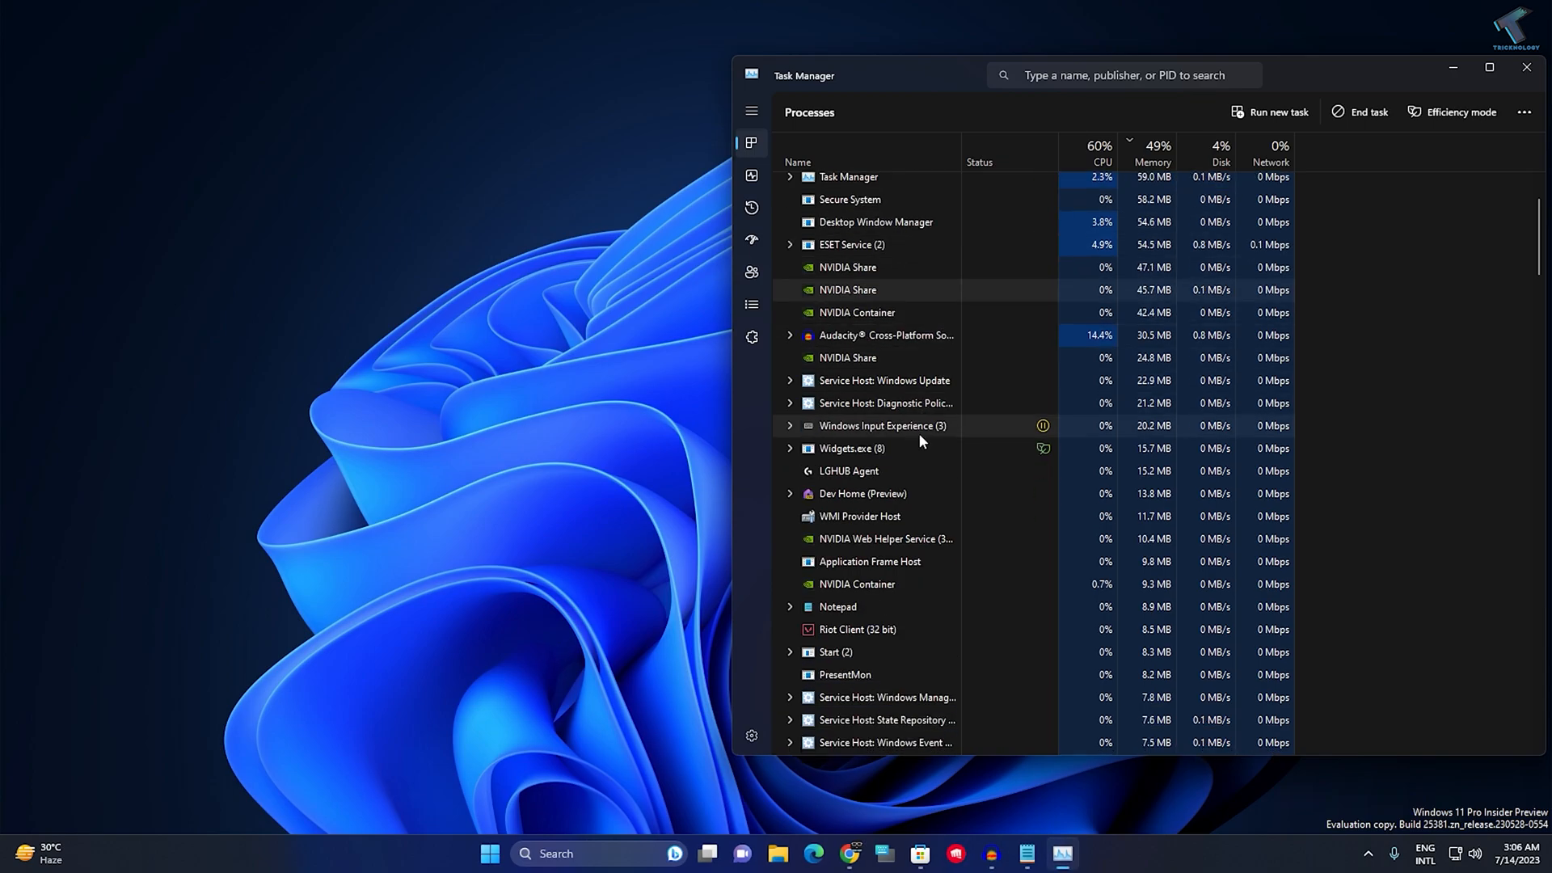
scroll(down, 3)
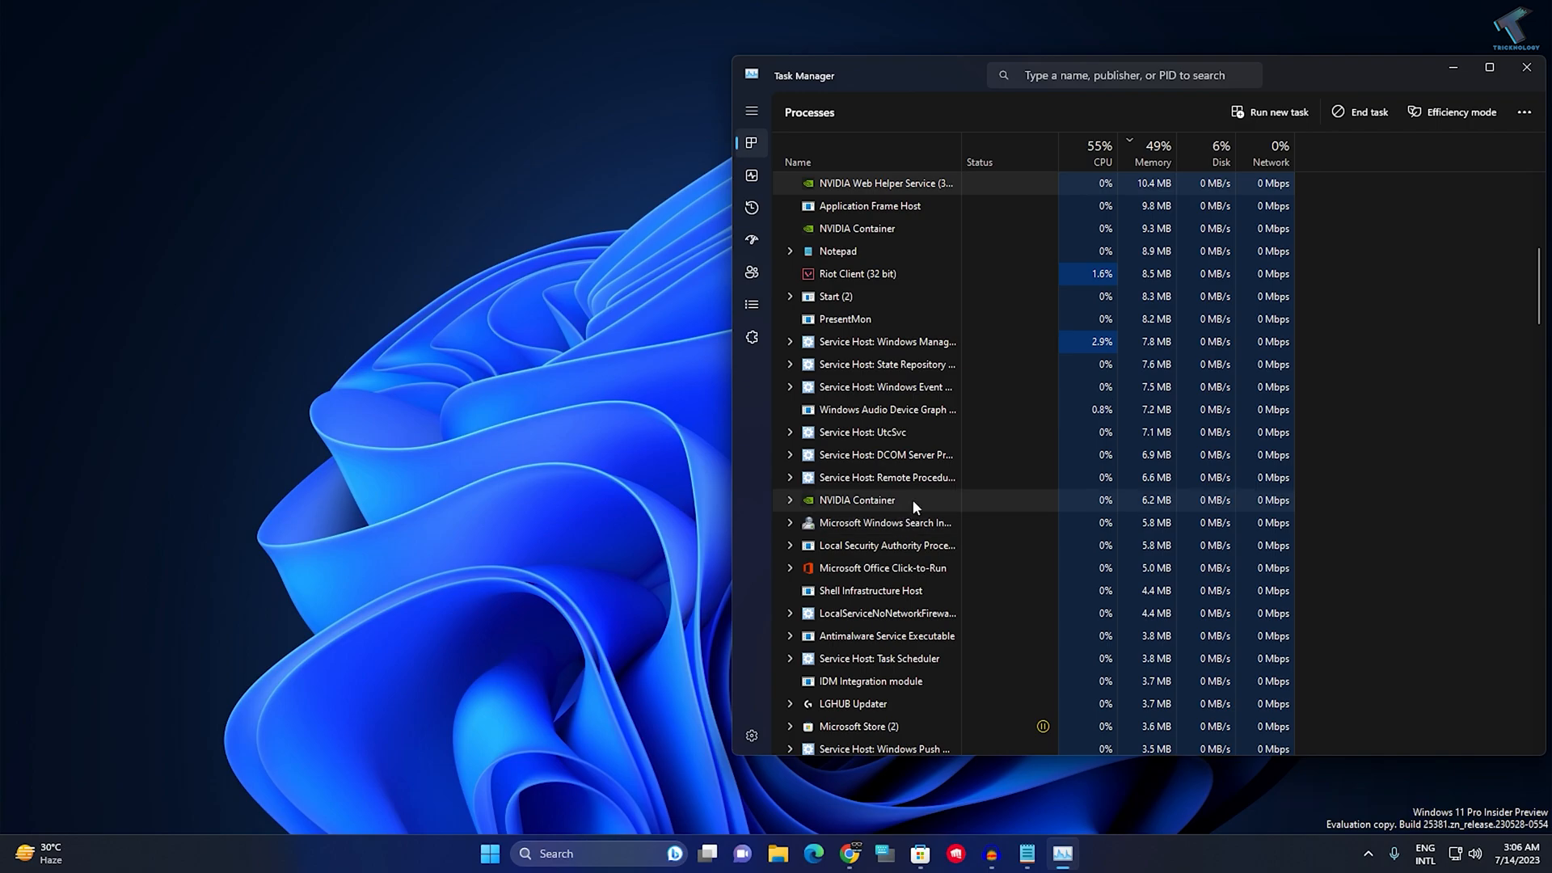
scroll(down, 3)
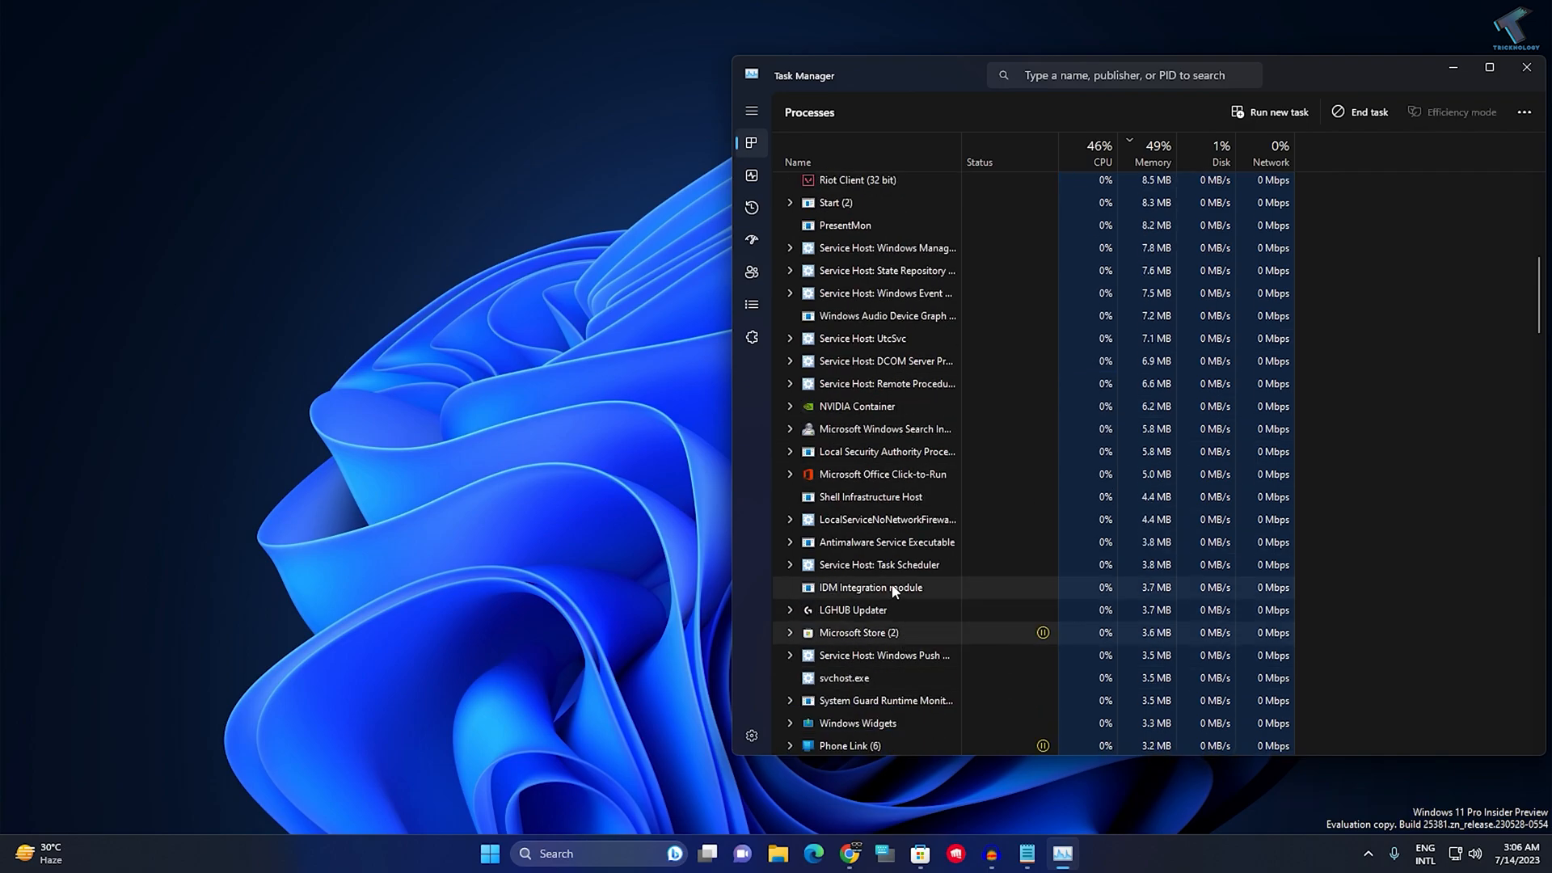
mouse_move(887, 636)
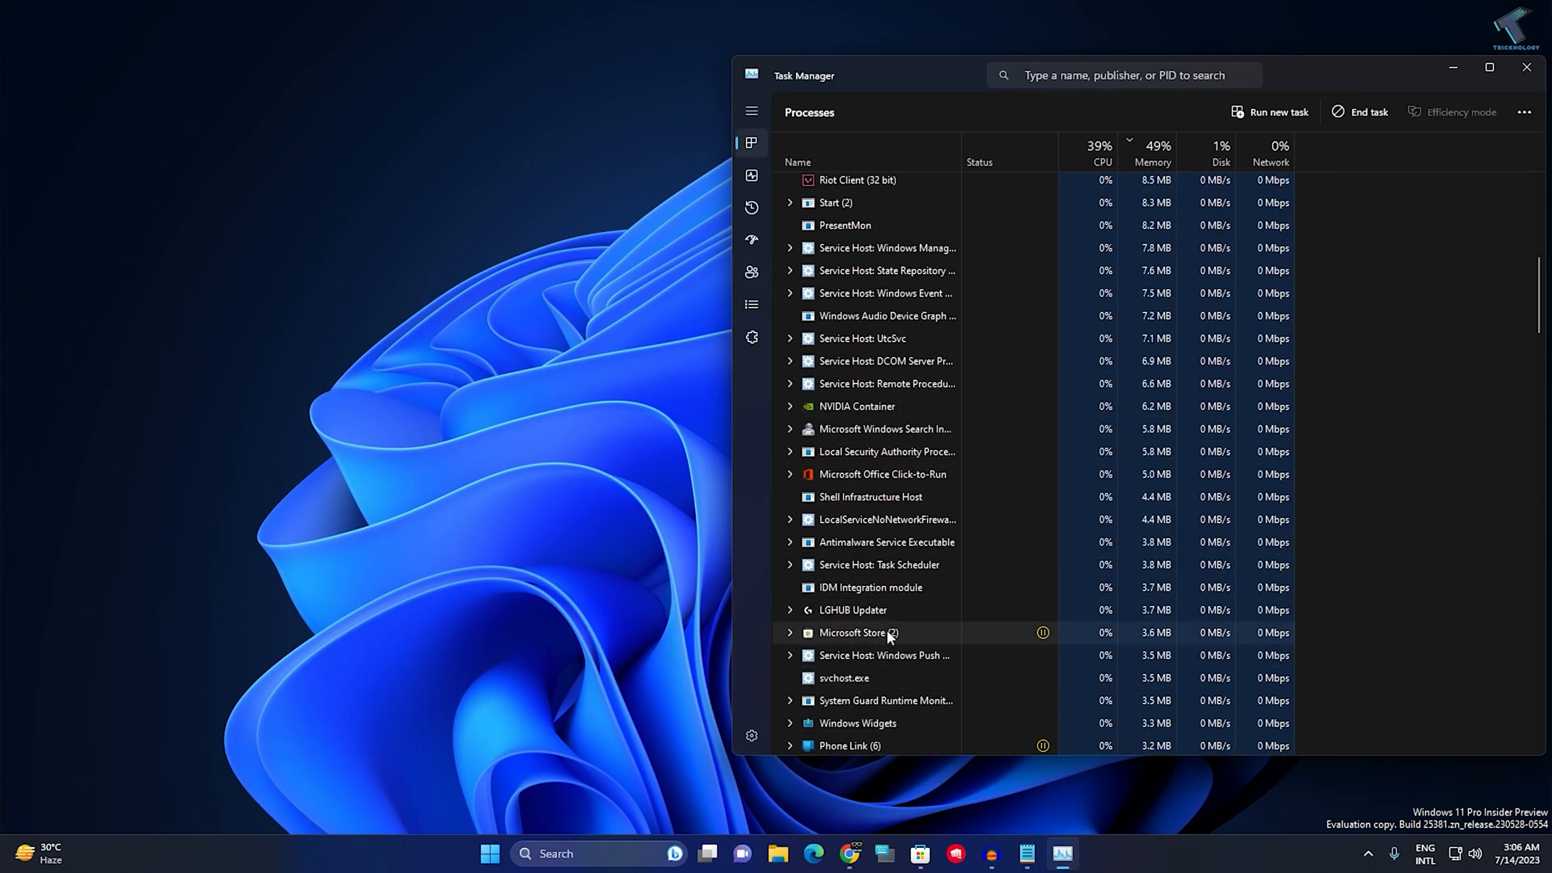
right_click(889, 632)
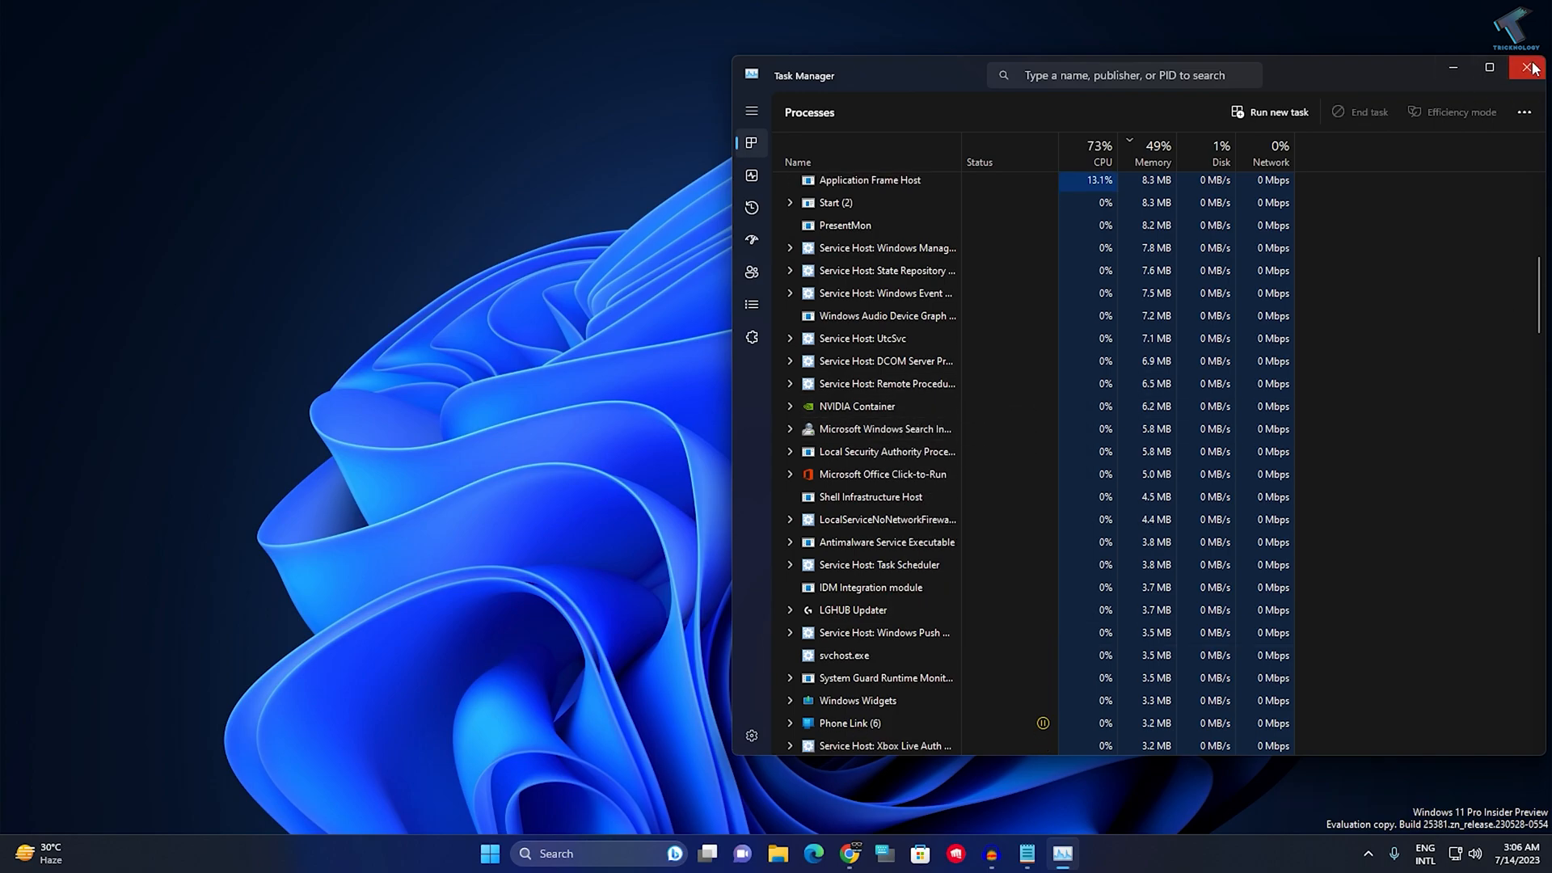
click(1530, 68)
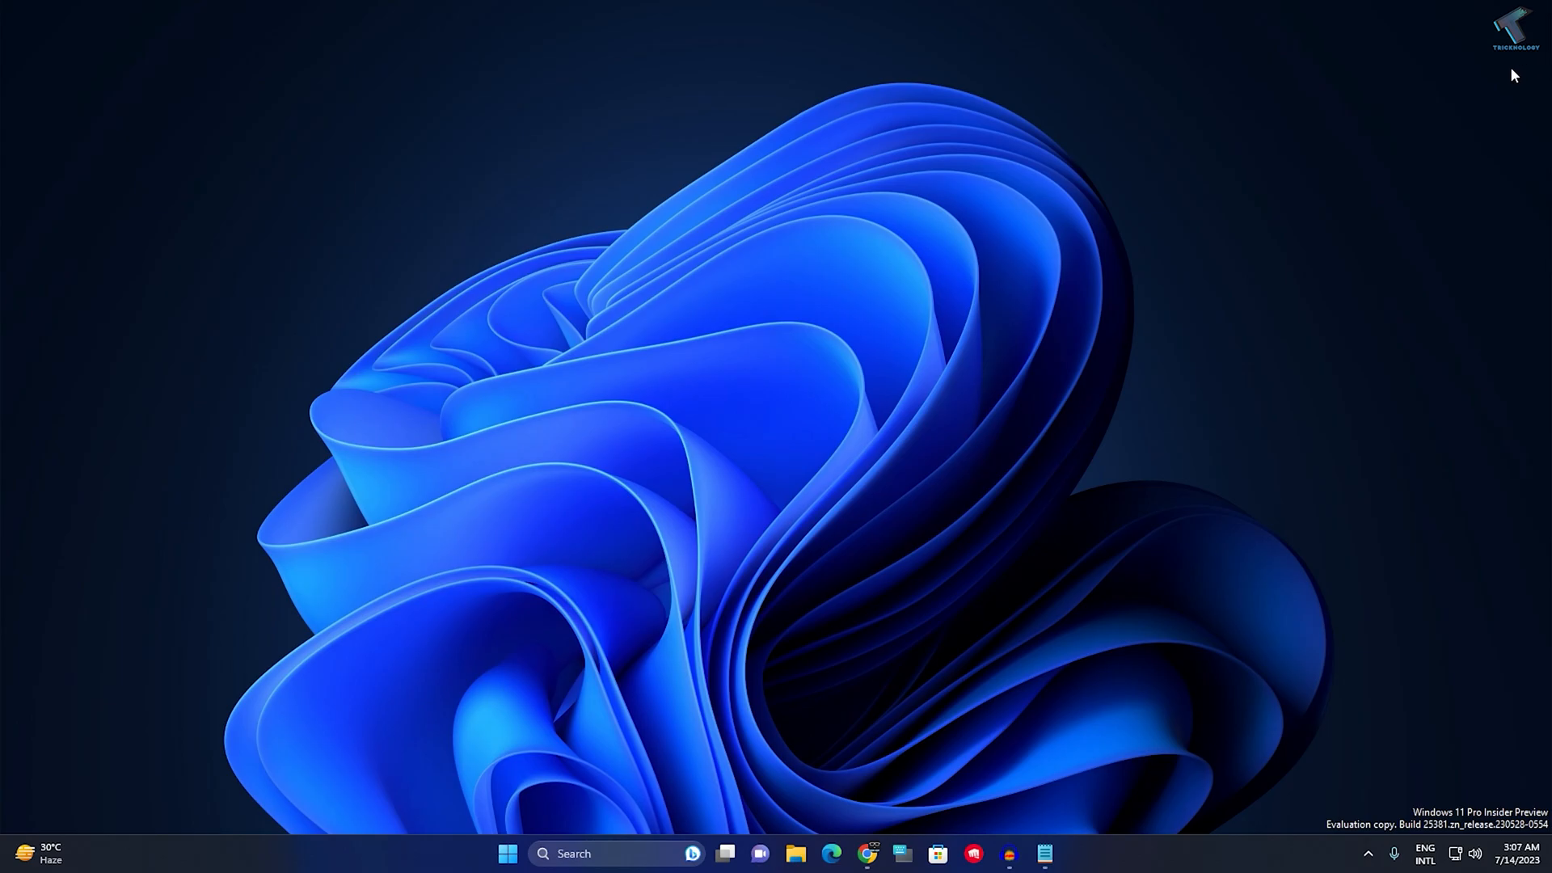
- Launch the Services console by searching 'services.msc' from Start
click(506, 854)
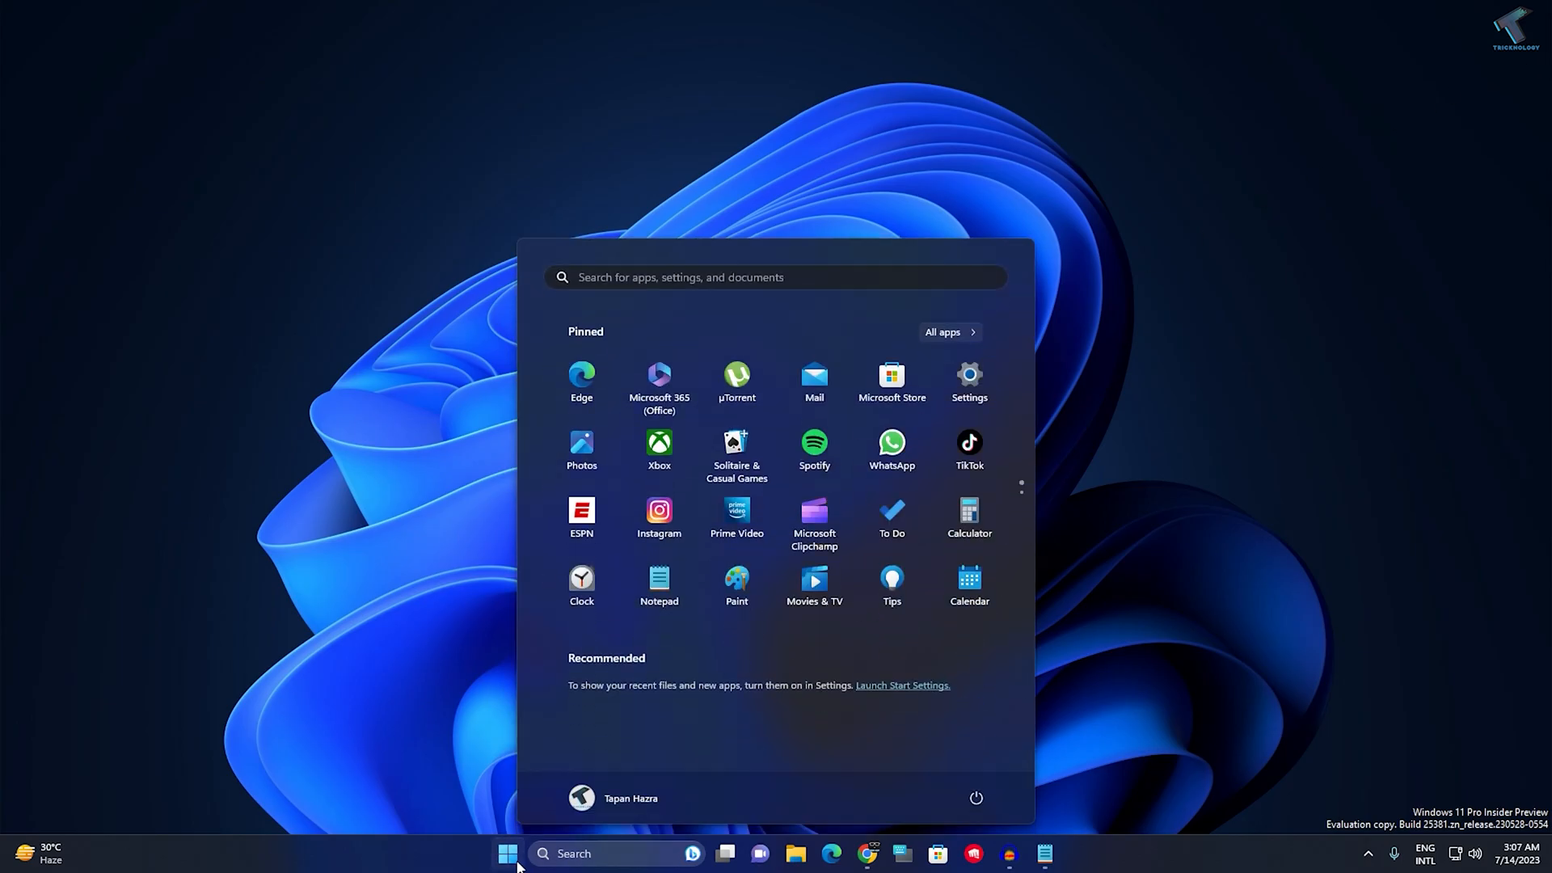
text(services.msc)
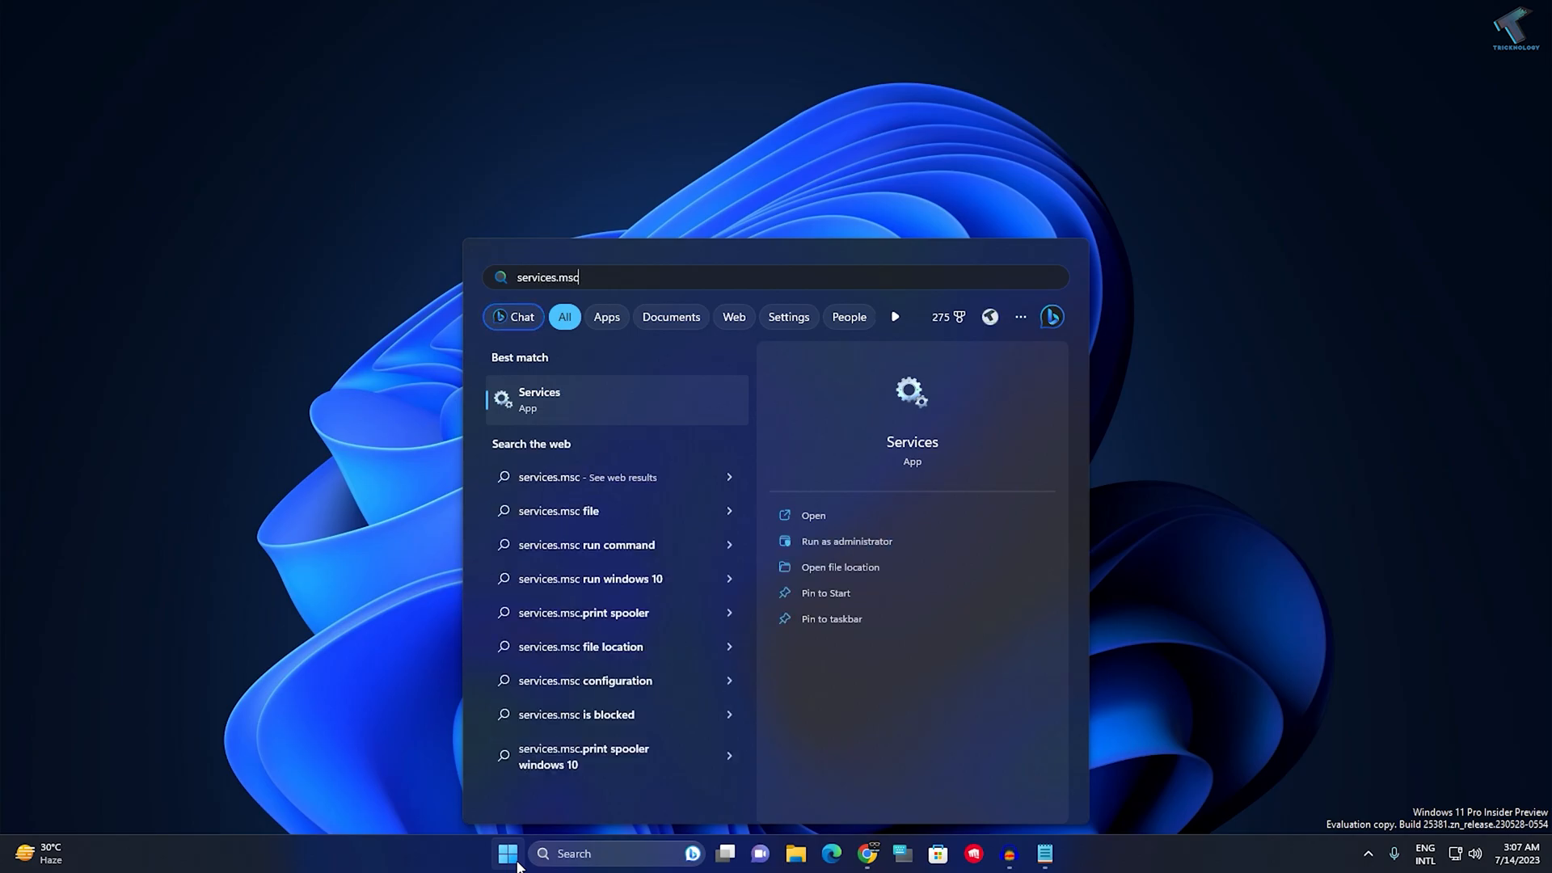
click(540, 400)
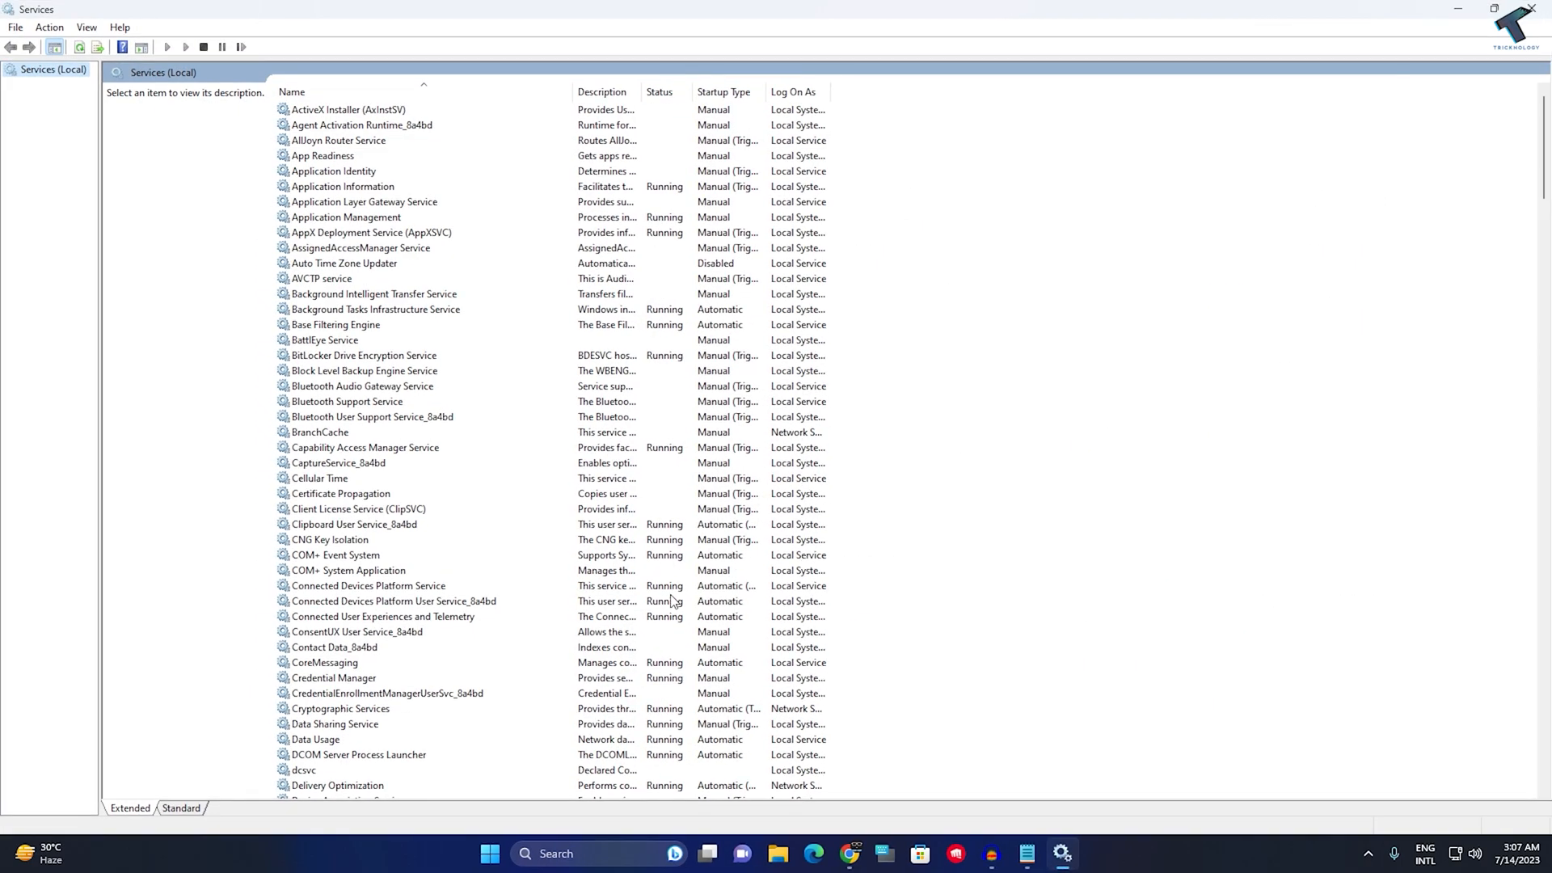
- Select Microsoft Store Install Service and bring up its Stop/Restart actions
click(322, 278)
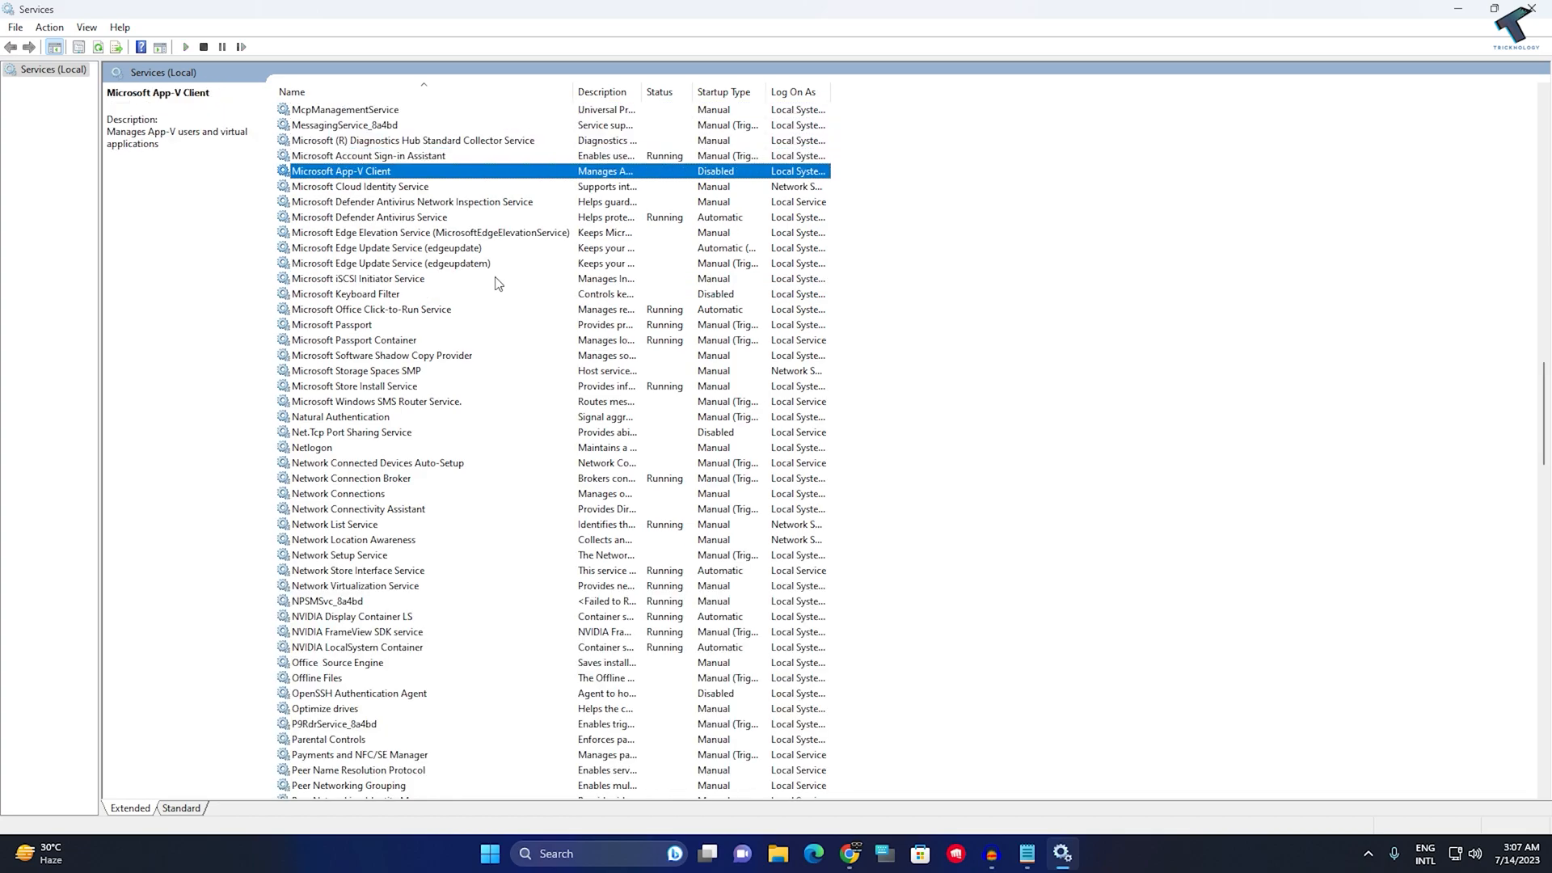
click(353, 385)
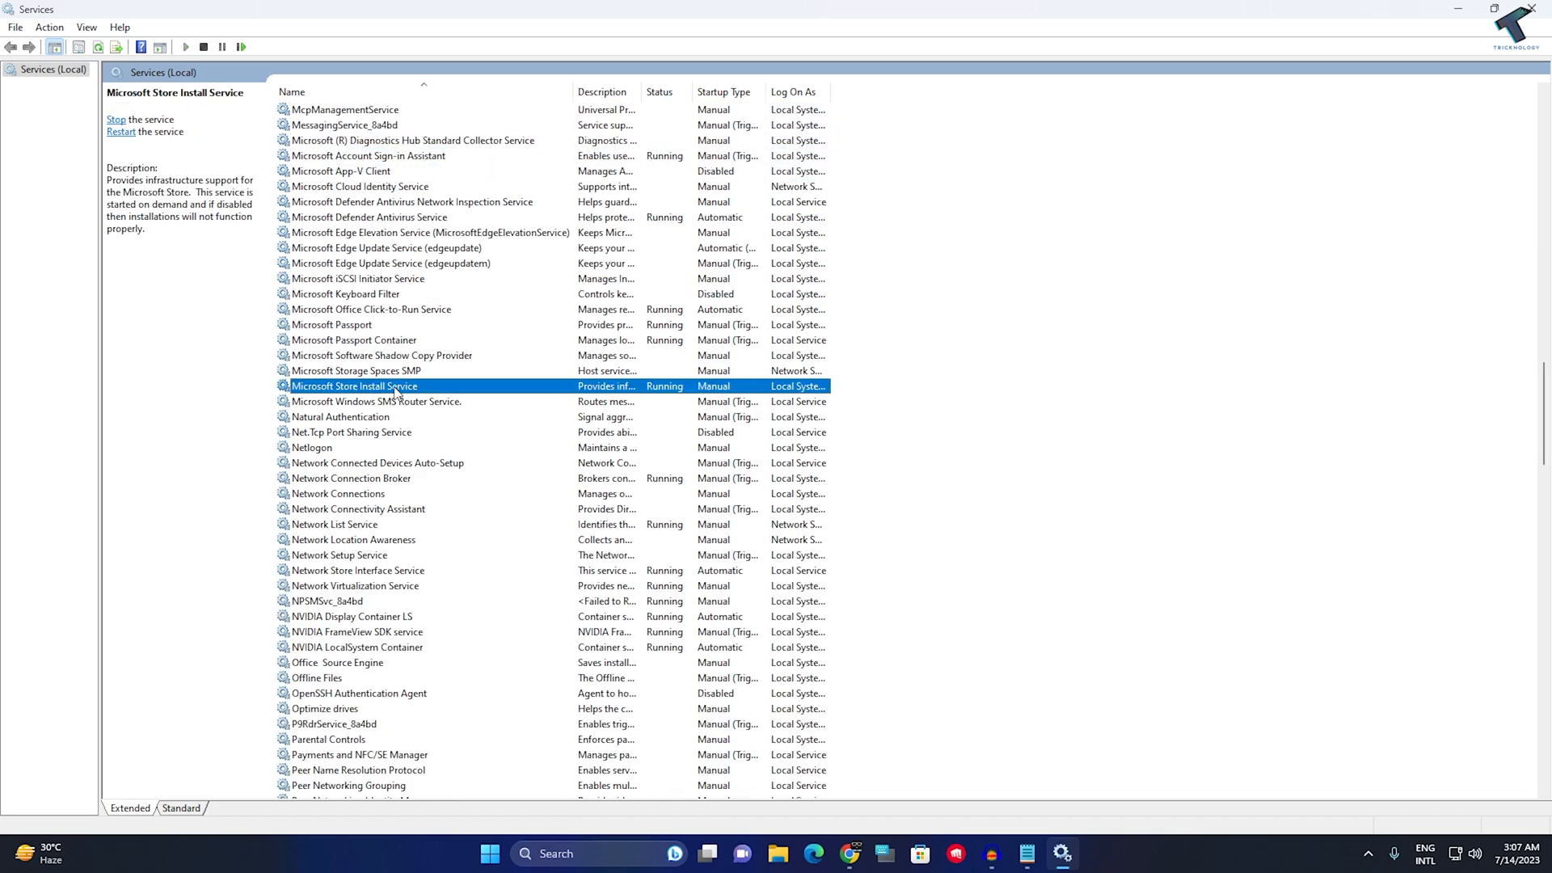
right_click(397, 384)
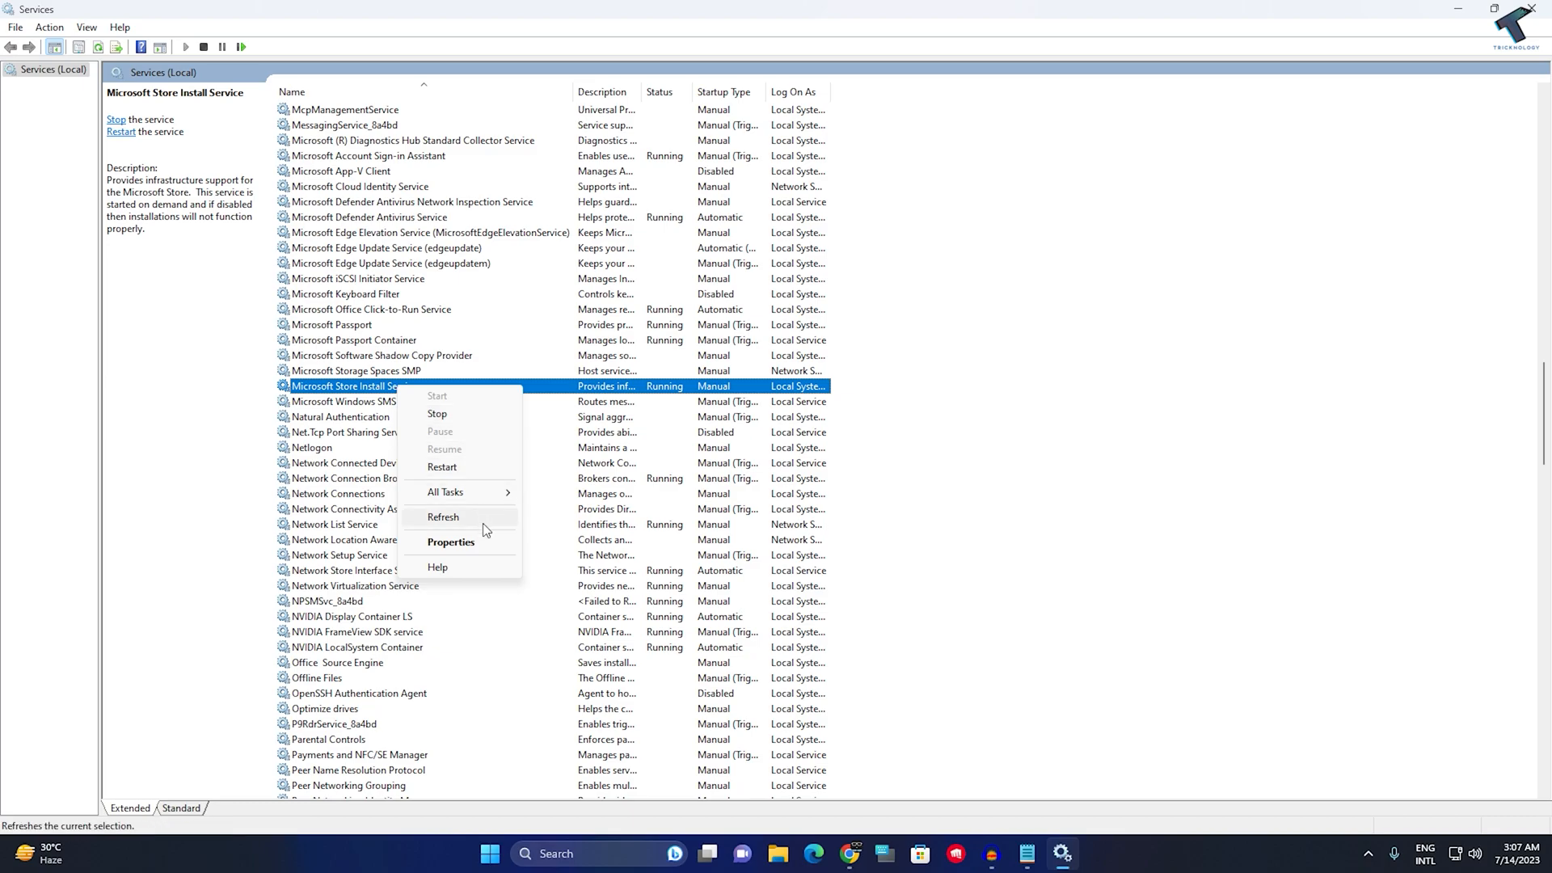
- Stop and start Microsoft Store Install Service in its Properties, keeping startup Manual
click(449, 541)
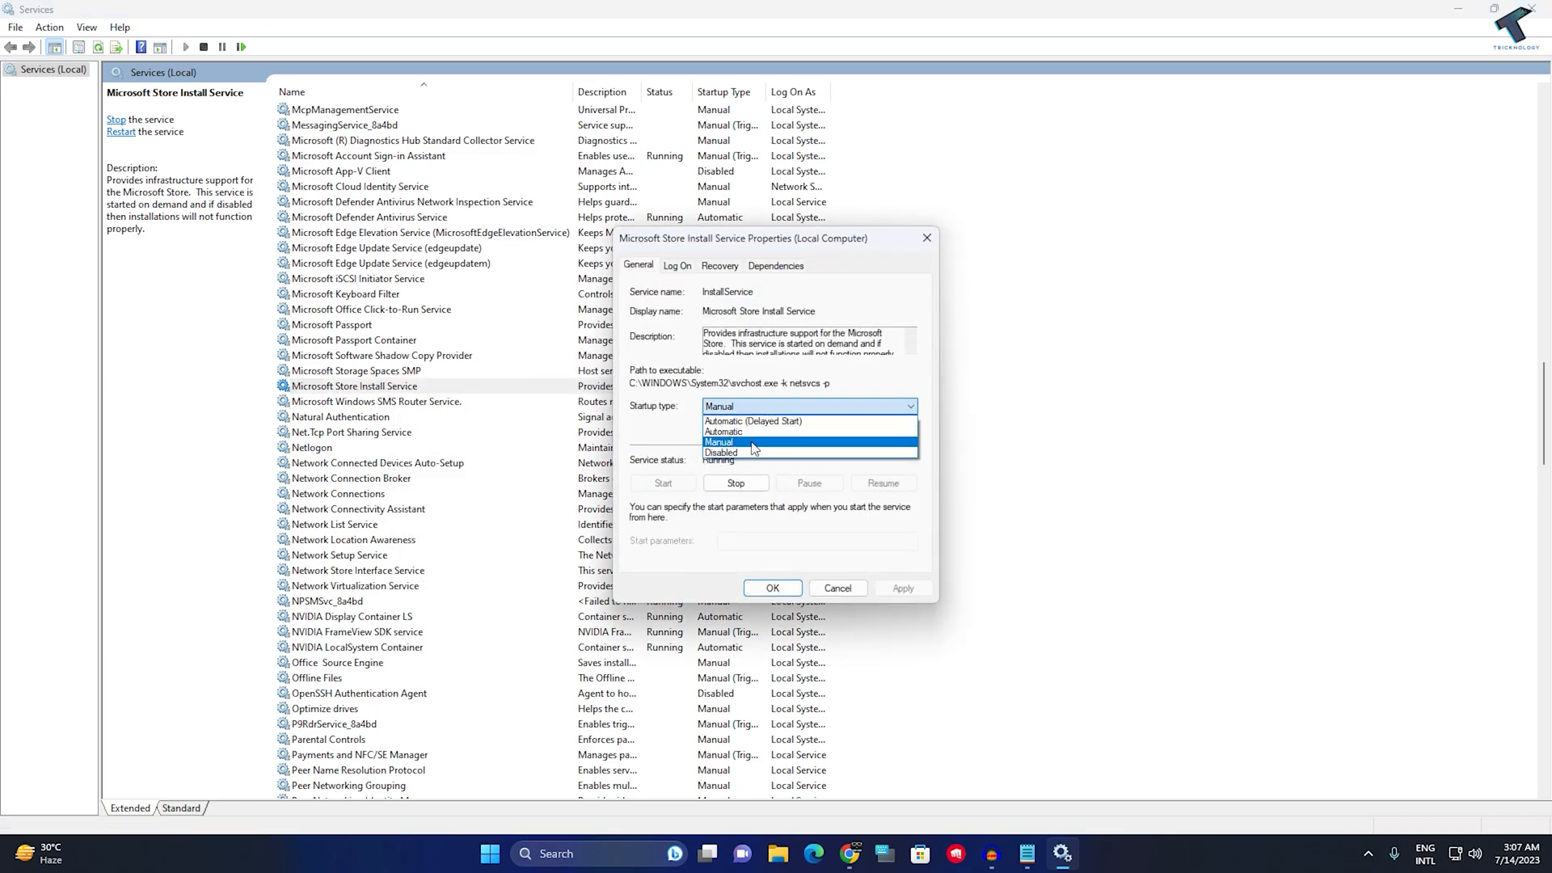
click(718, 441)
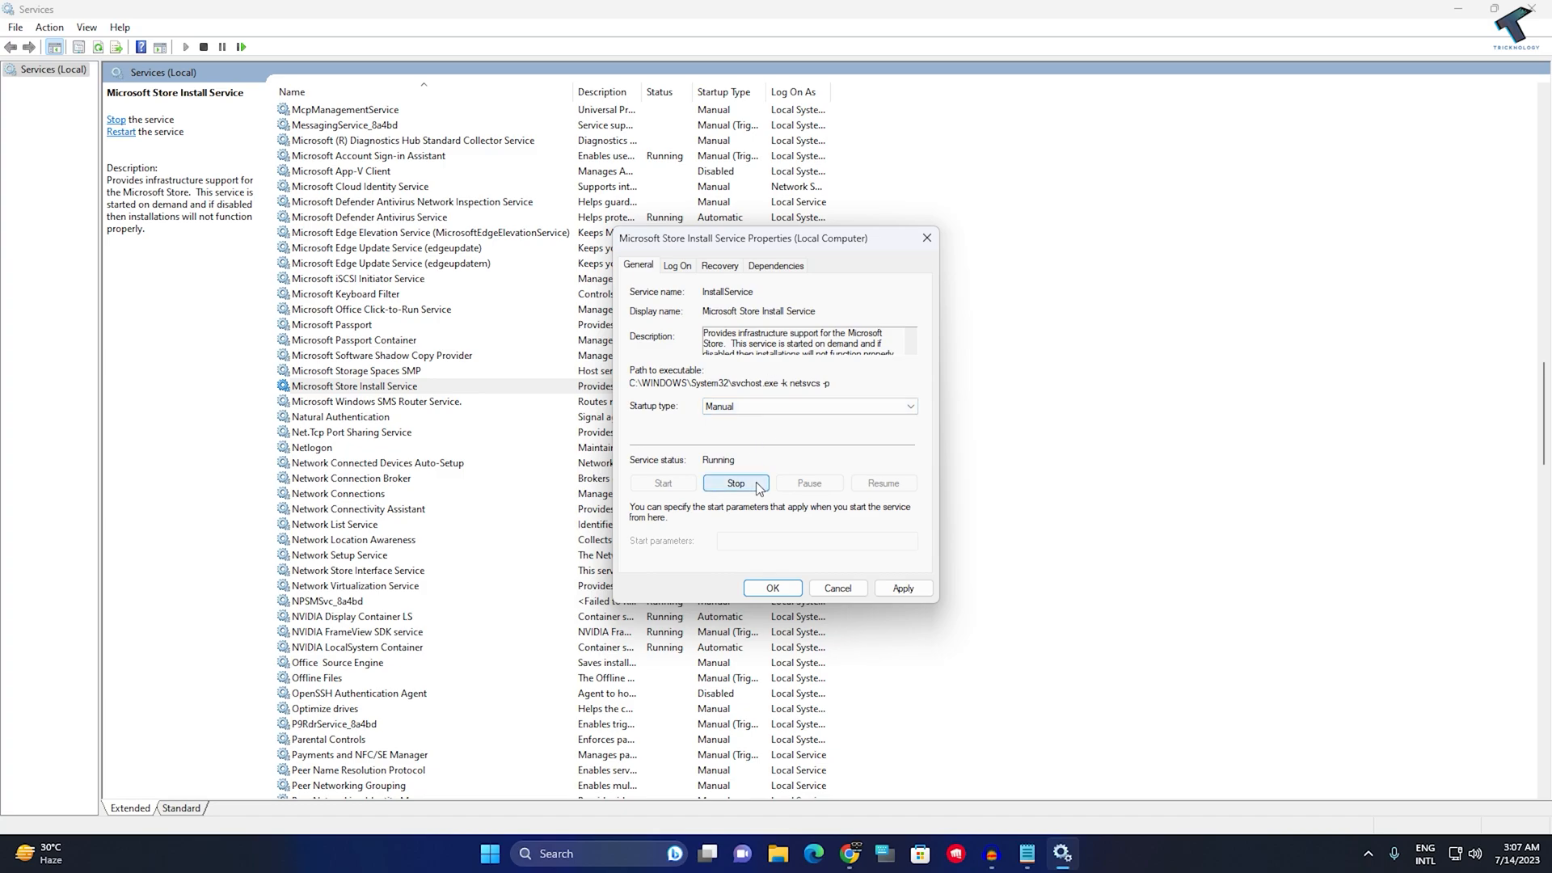
click(736, 482)
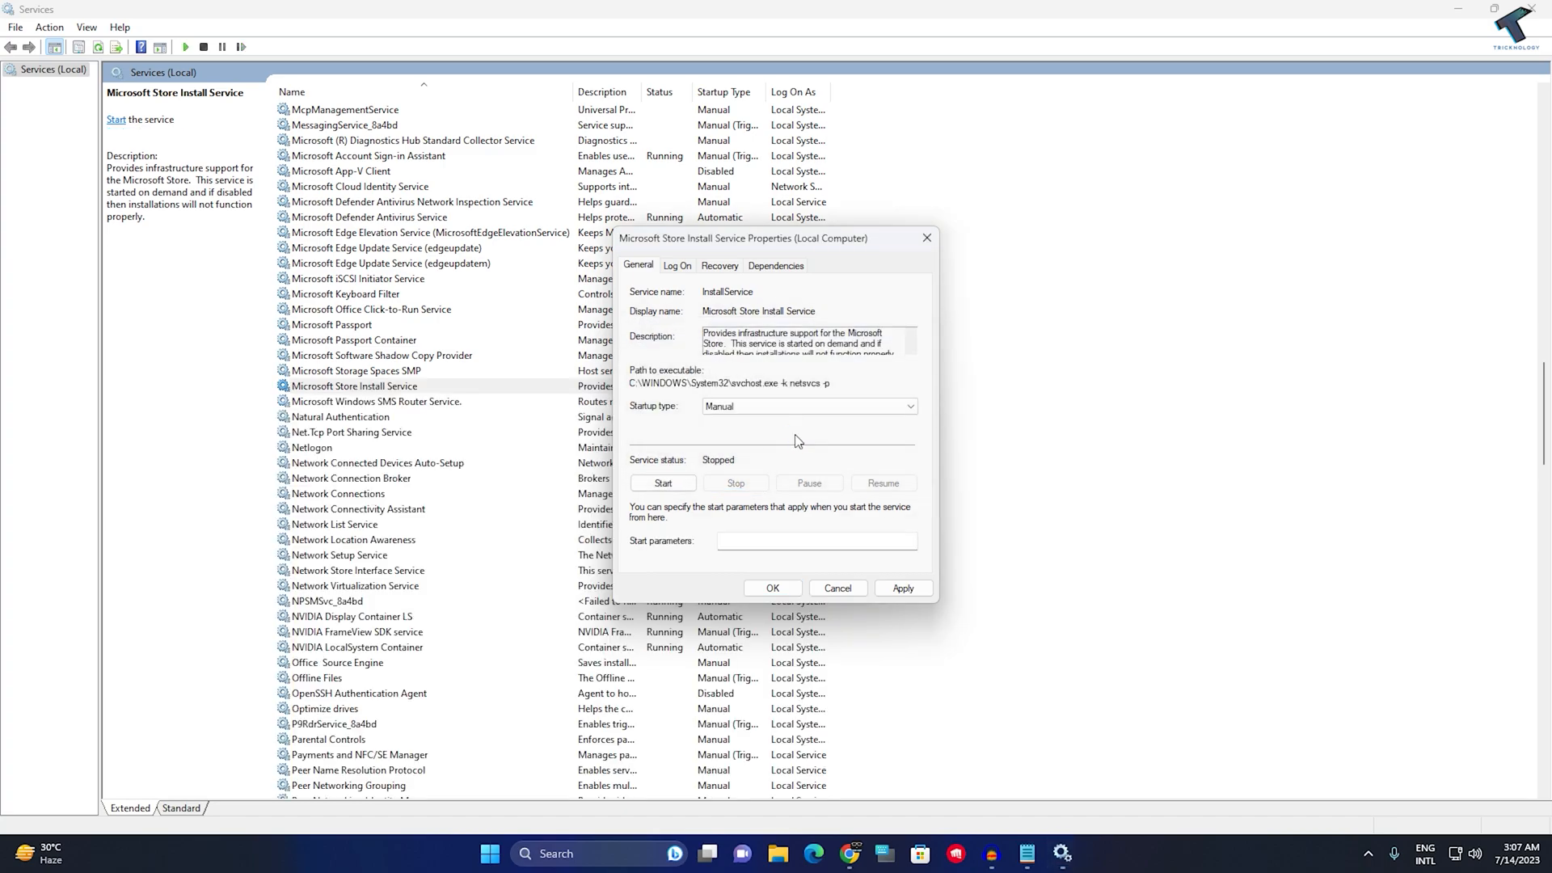
click(663, 482)
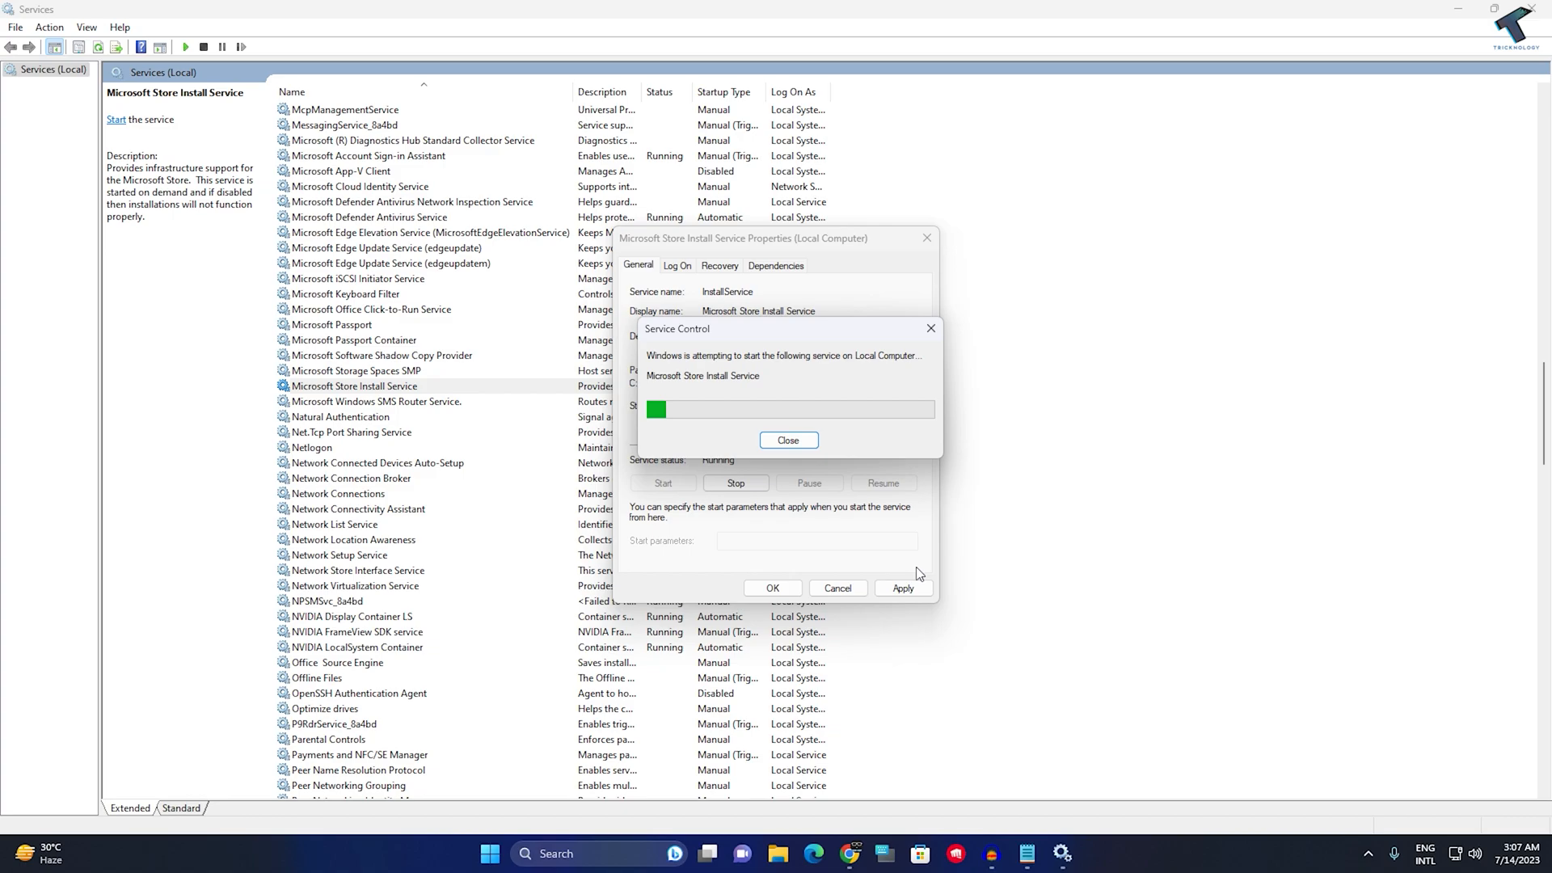
click(789, 440)
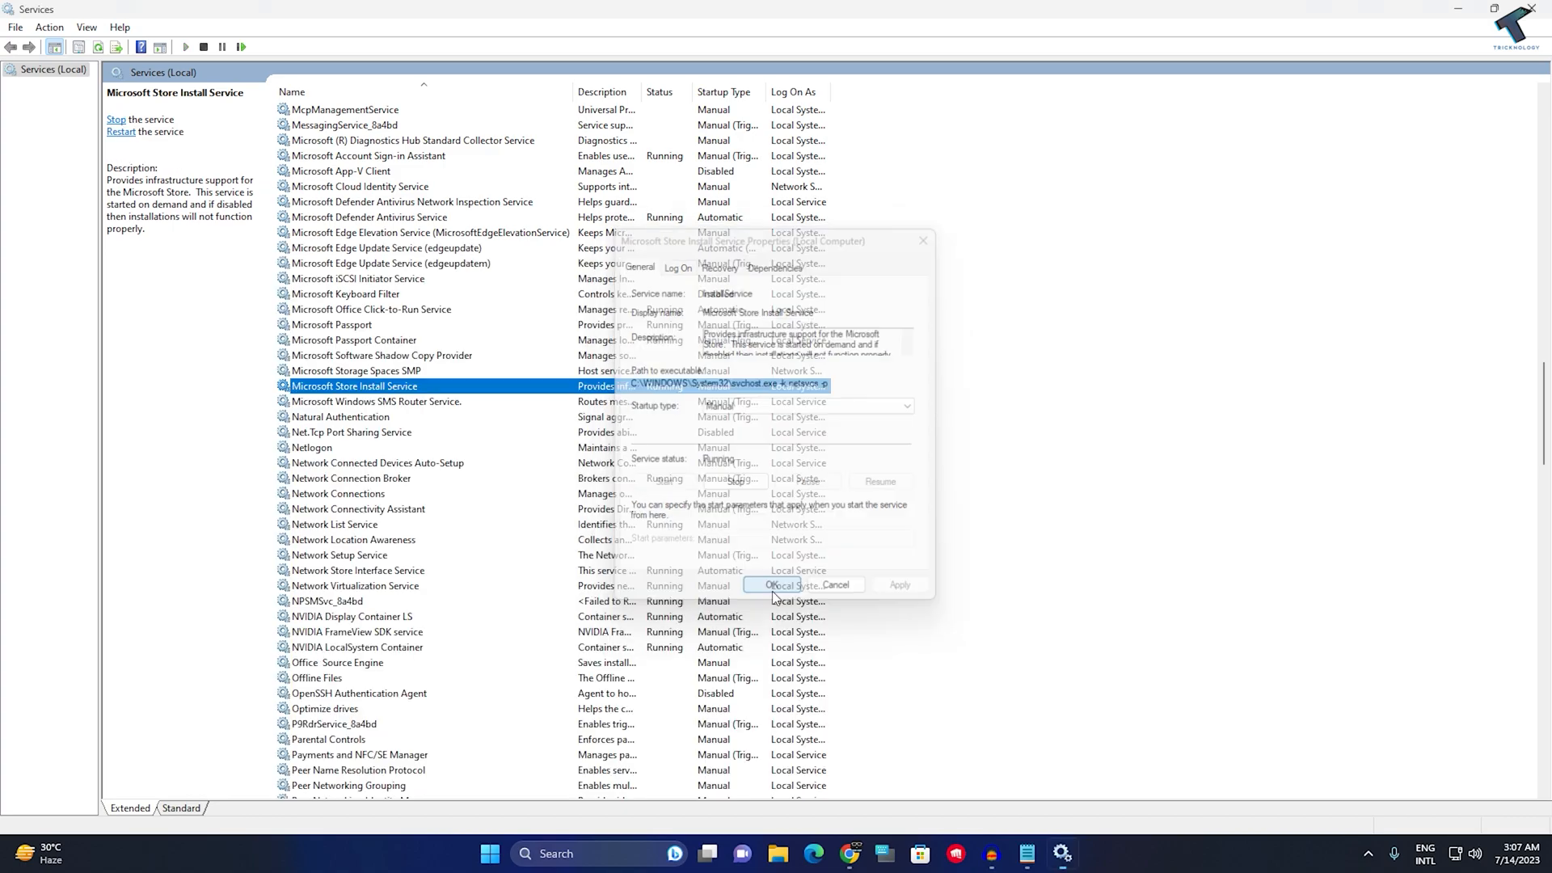
- Close Services and open Windows Settings from the quick-access menu
click(779, 585)
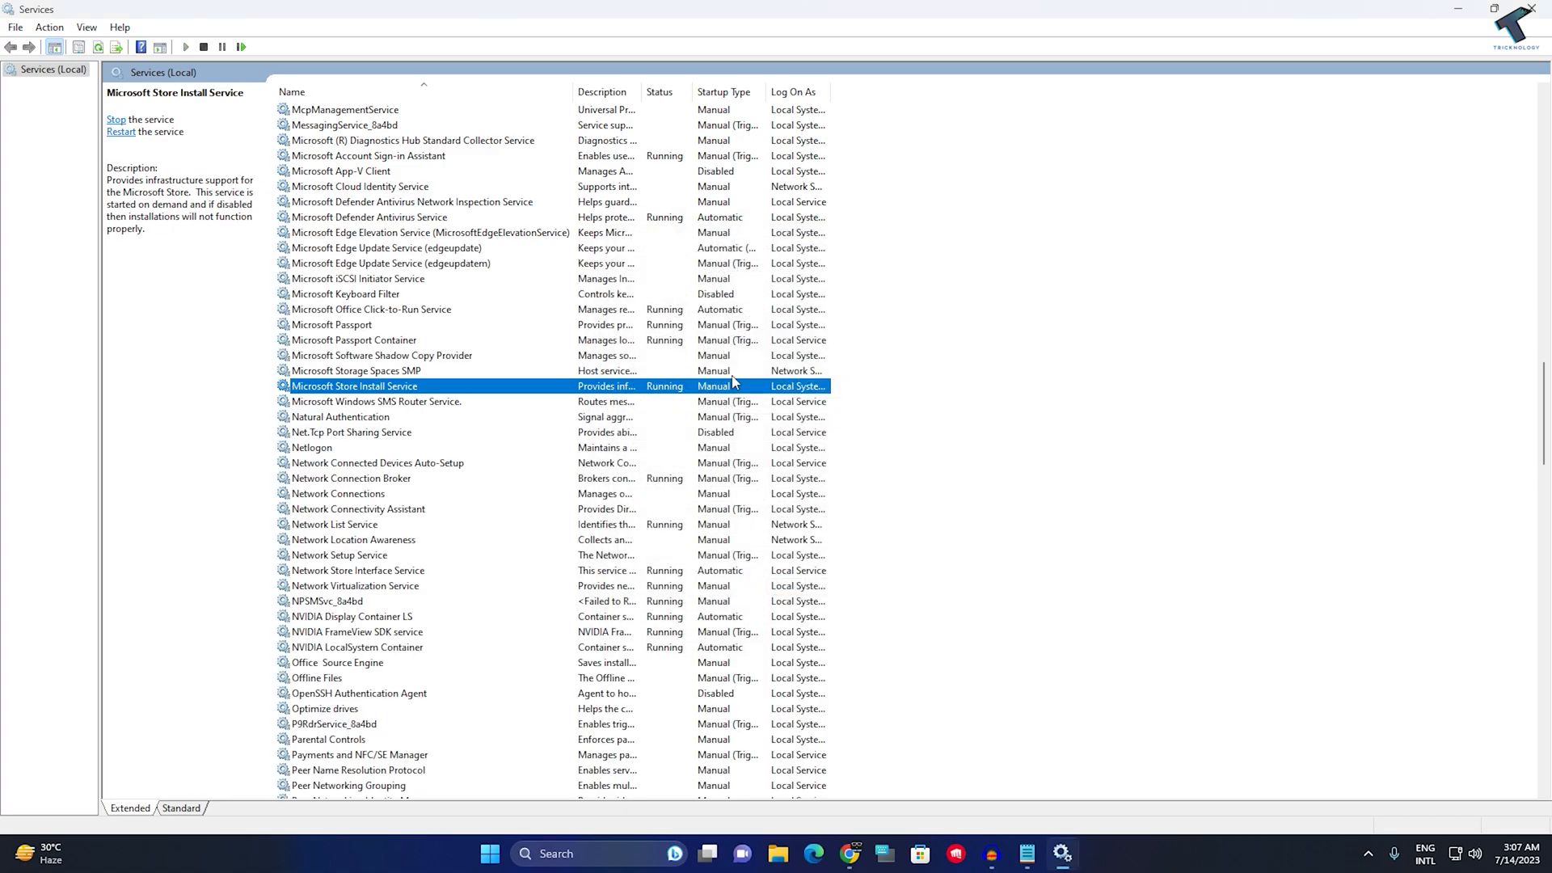
mouse_move(1527, 94)
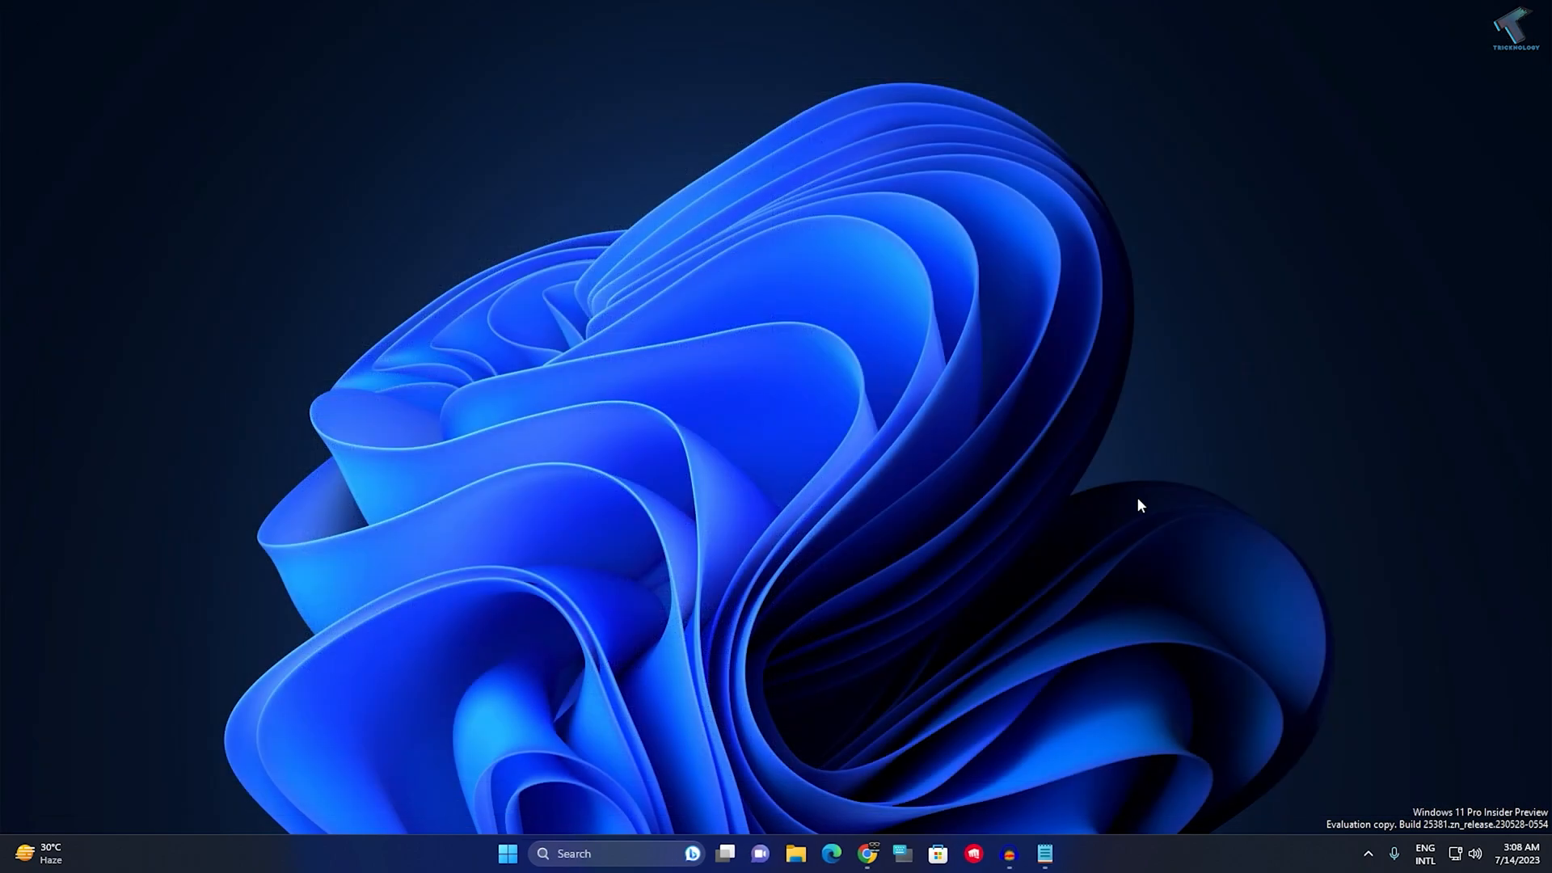
mouse_move(533, 818)
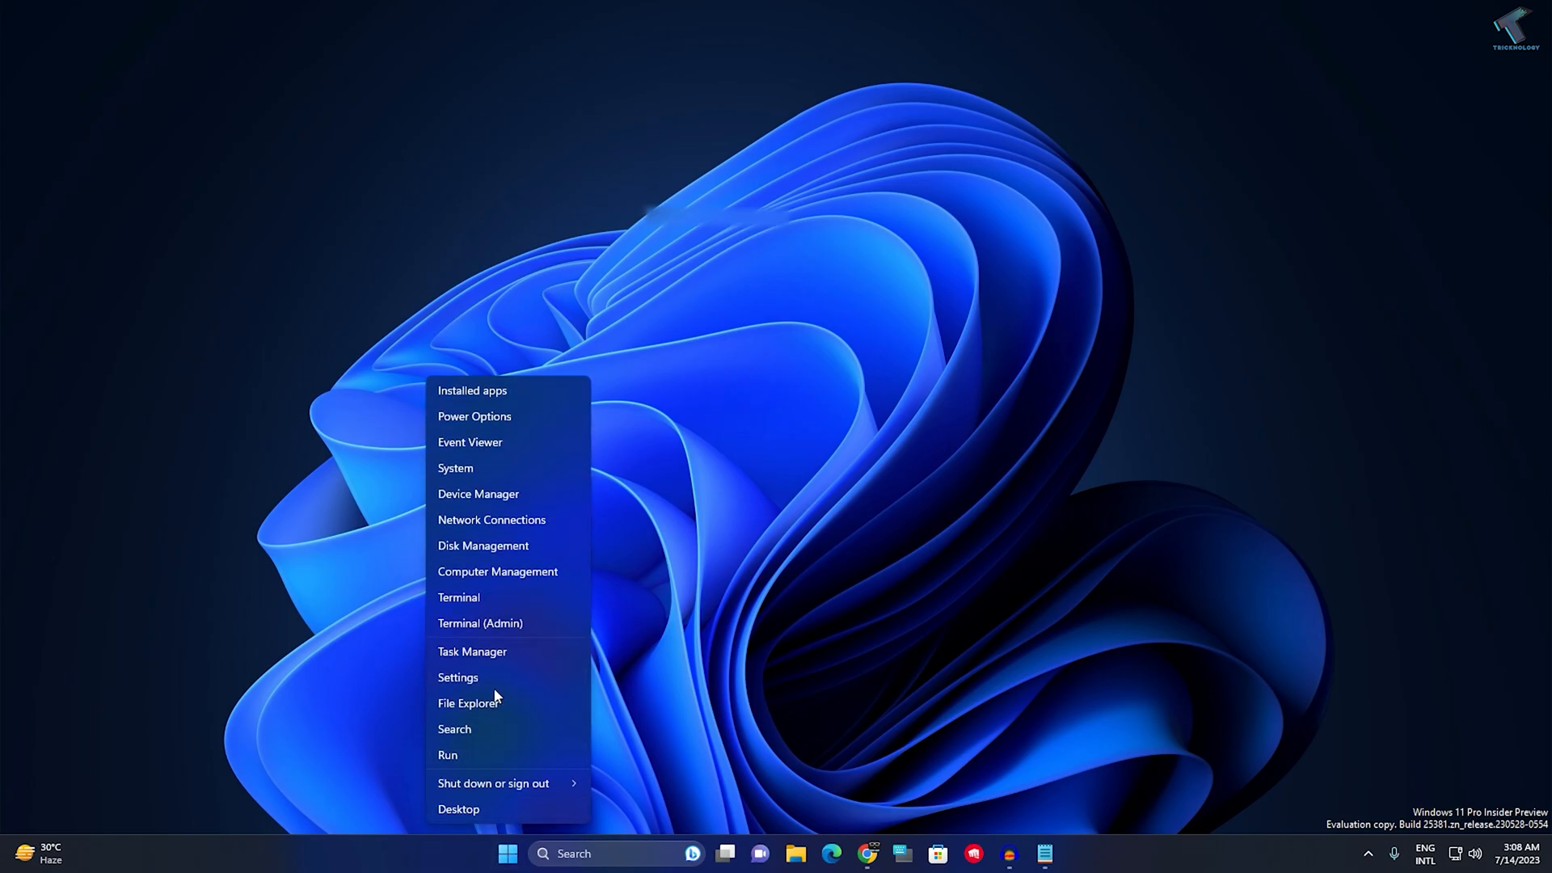
click(457, 677)
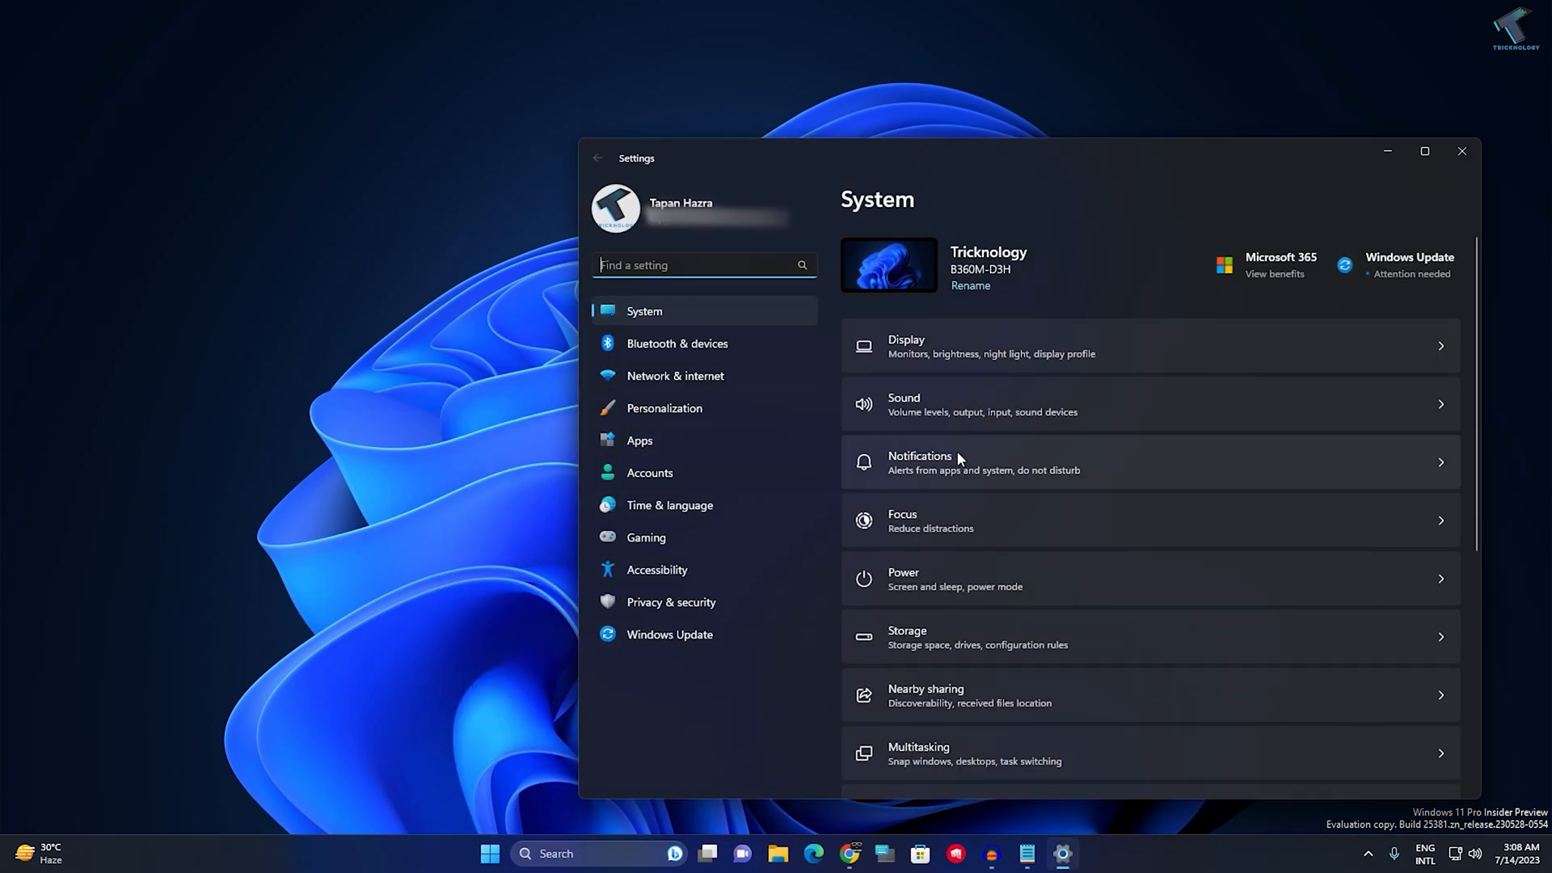
mouse_move(640, 439)
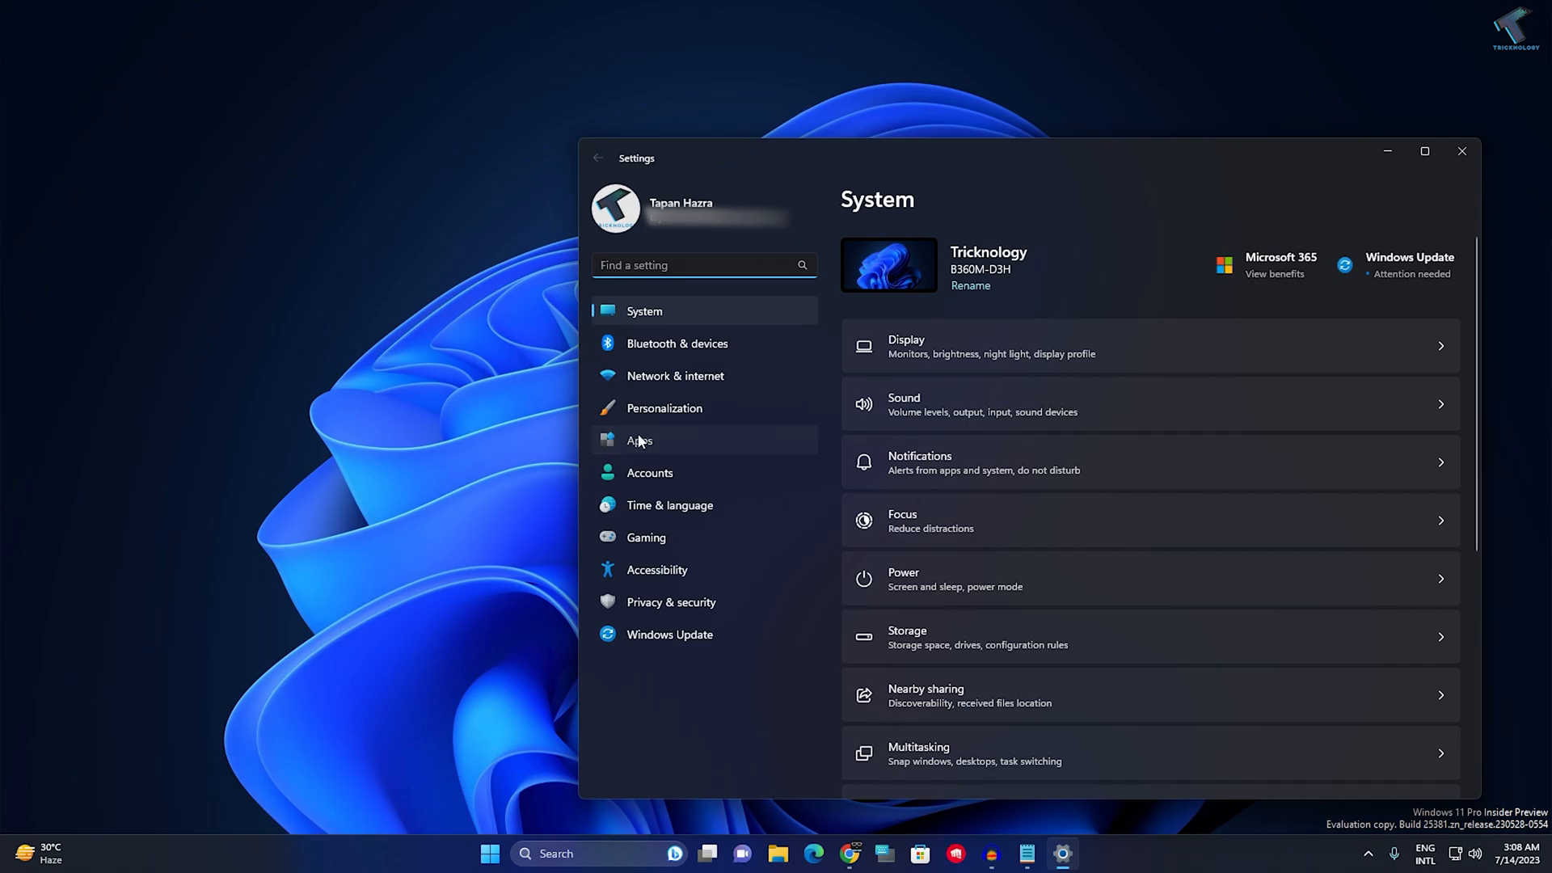
- Search Installed apps for 'microsoft store' and open its Advanced options page
click(641, 440)
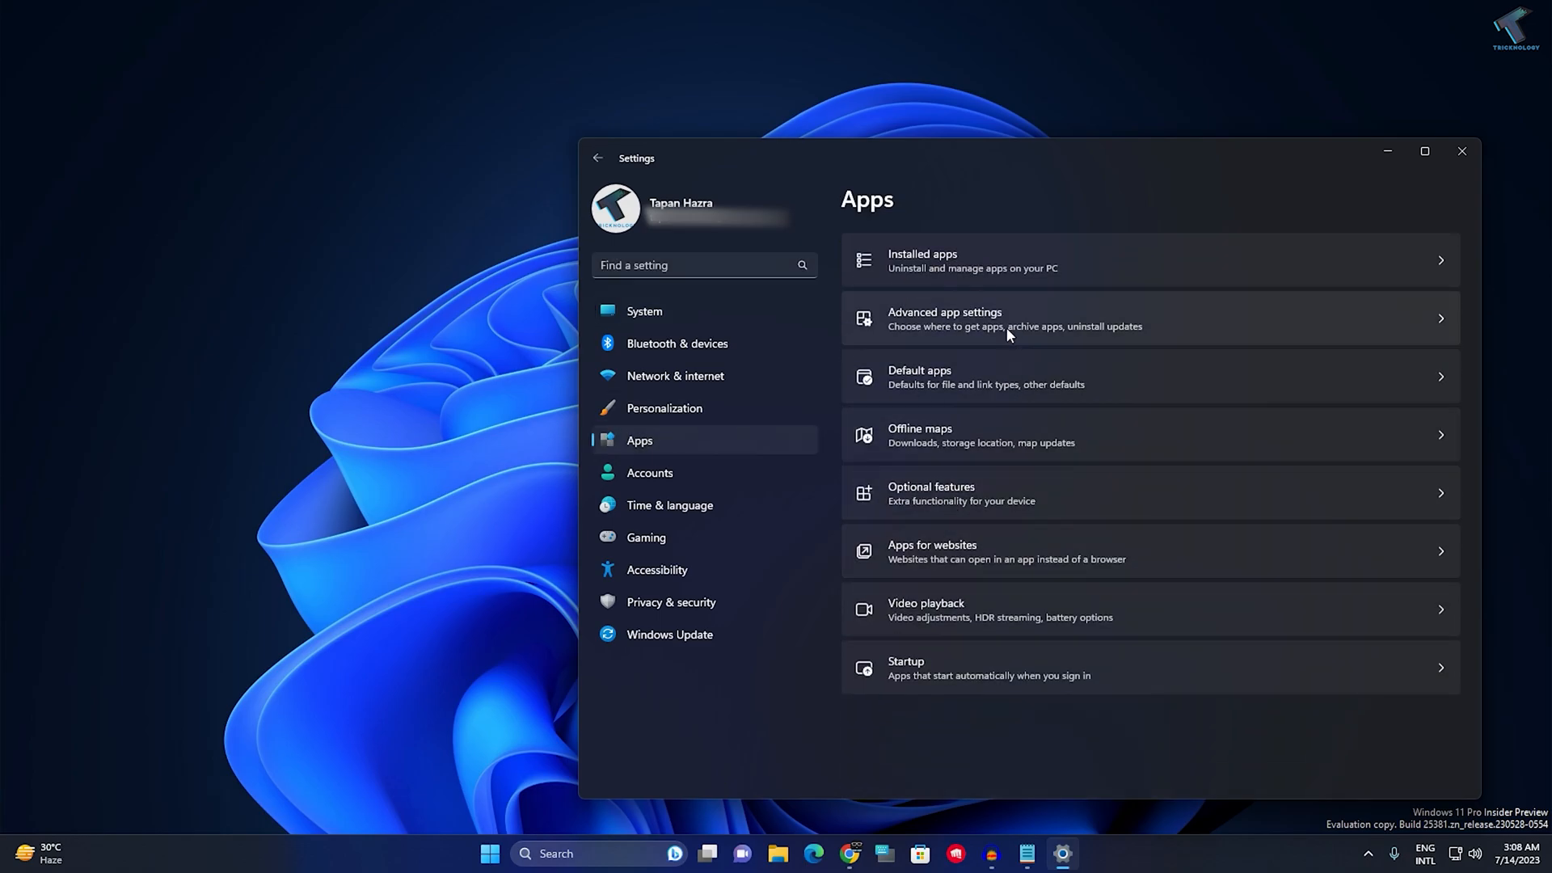
mouse_move(925, 268)
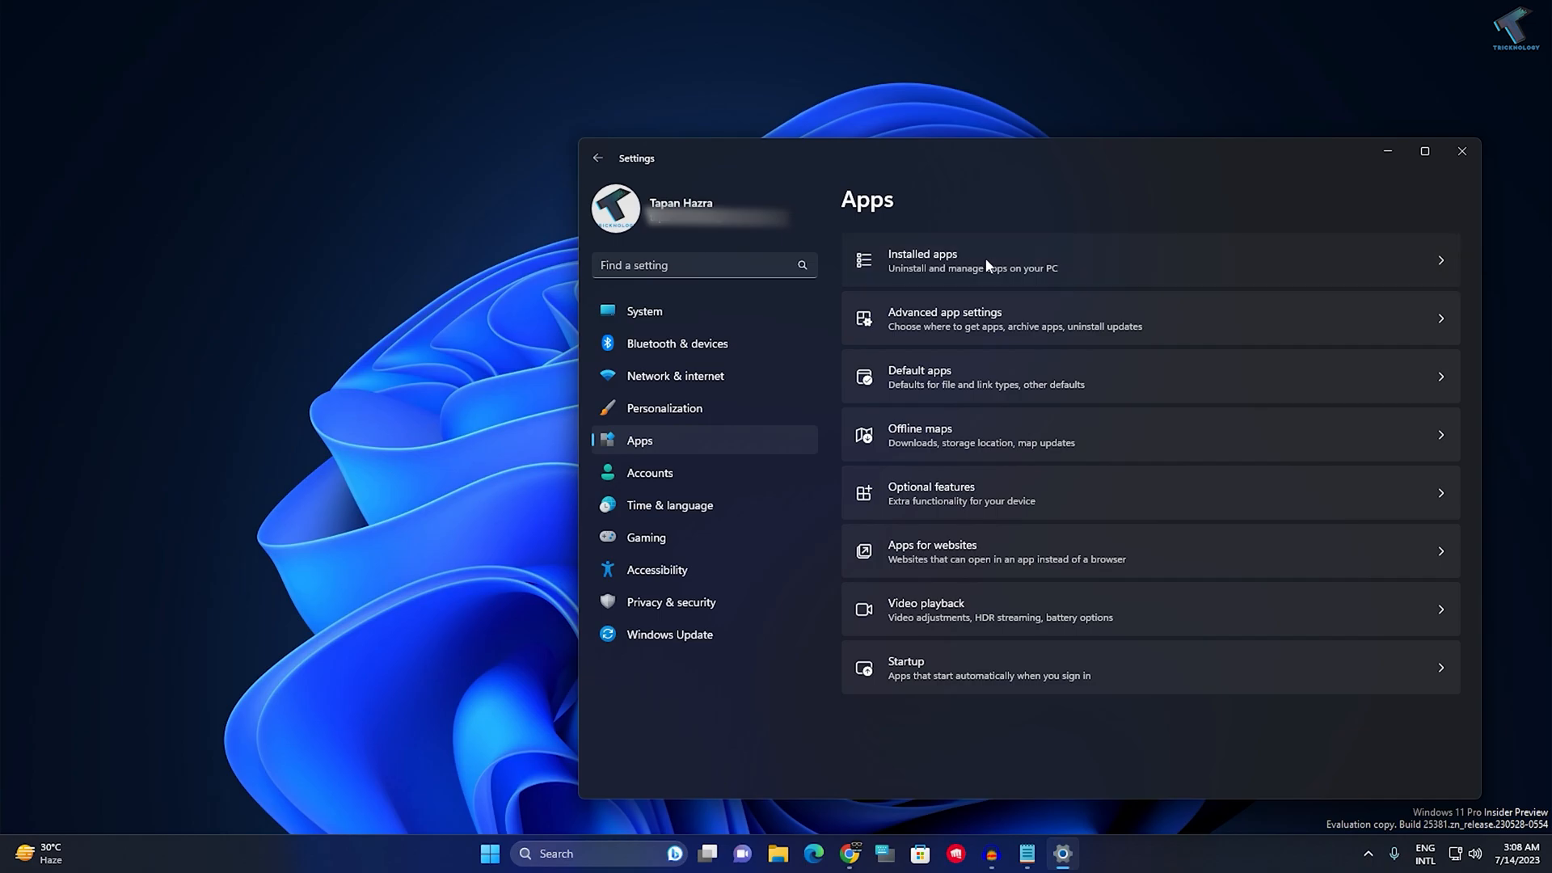
mouse_move(986, 275)
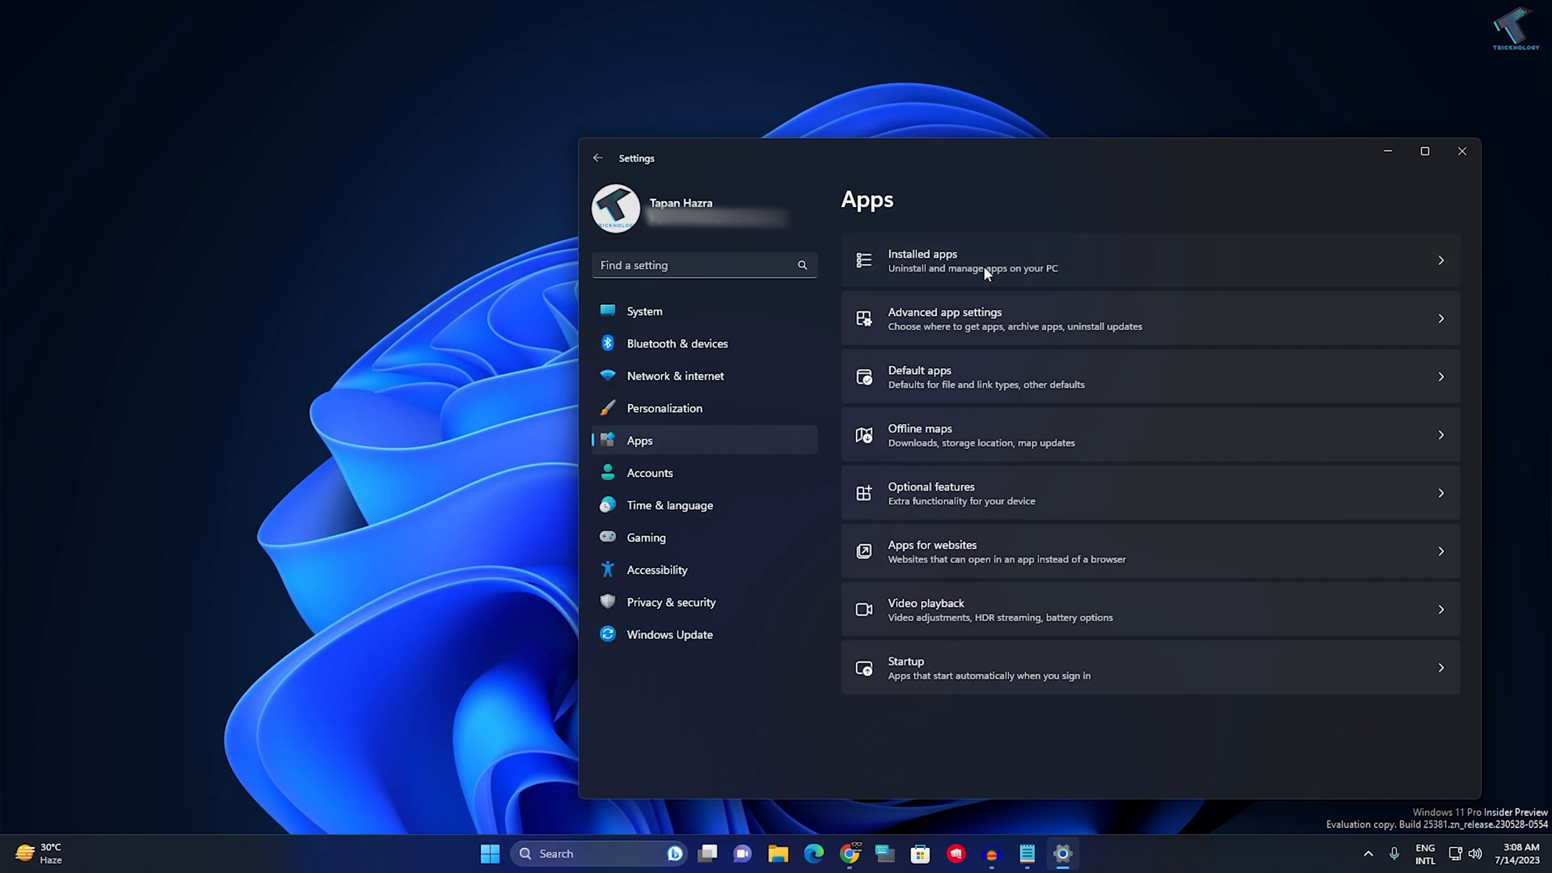
click(986, 268)
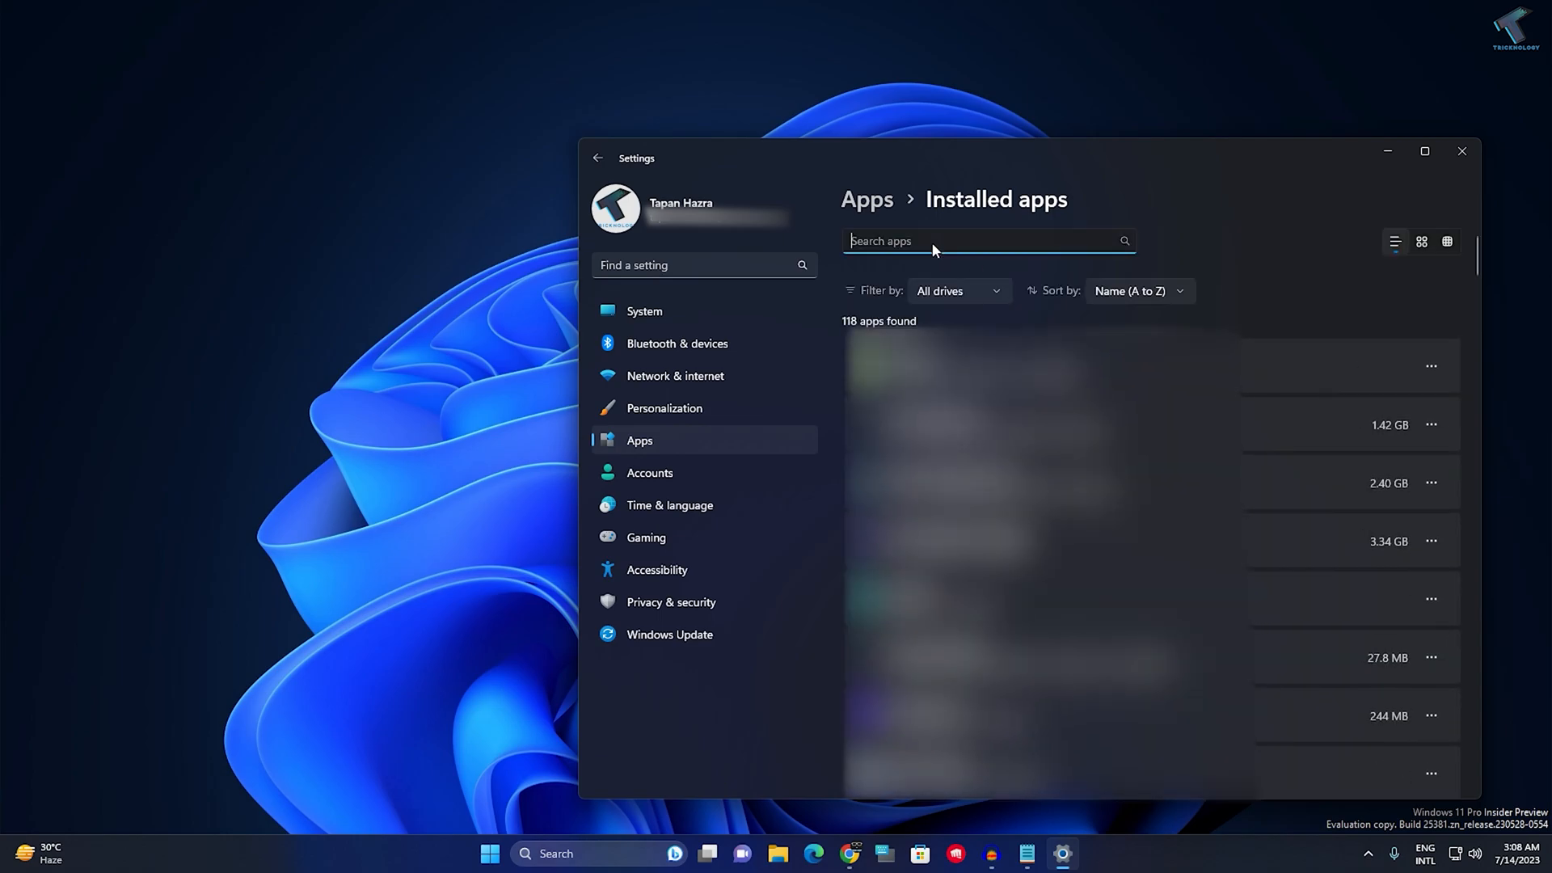
text(microsoft store)
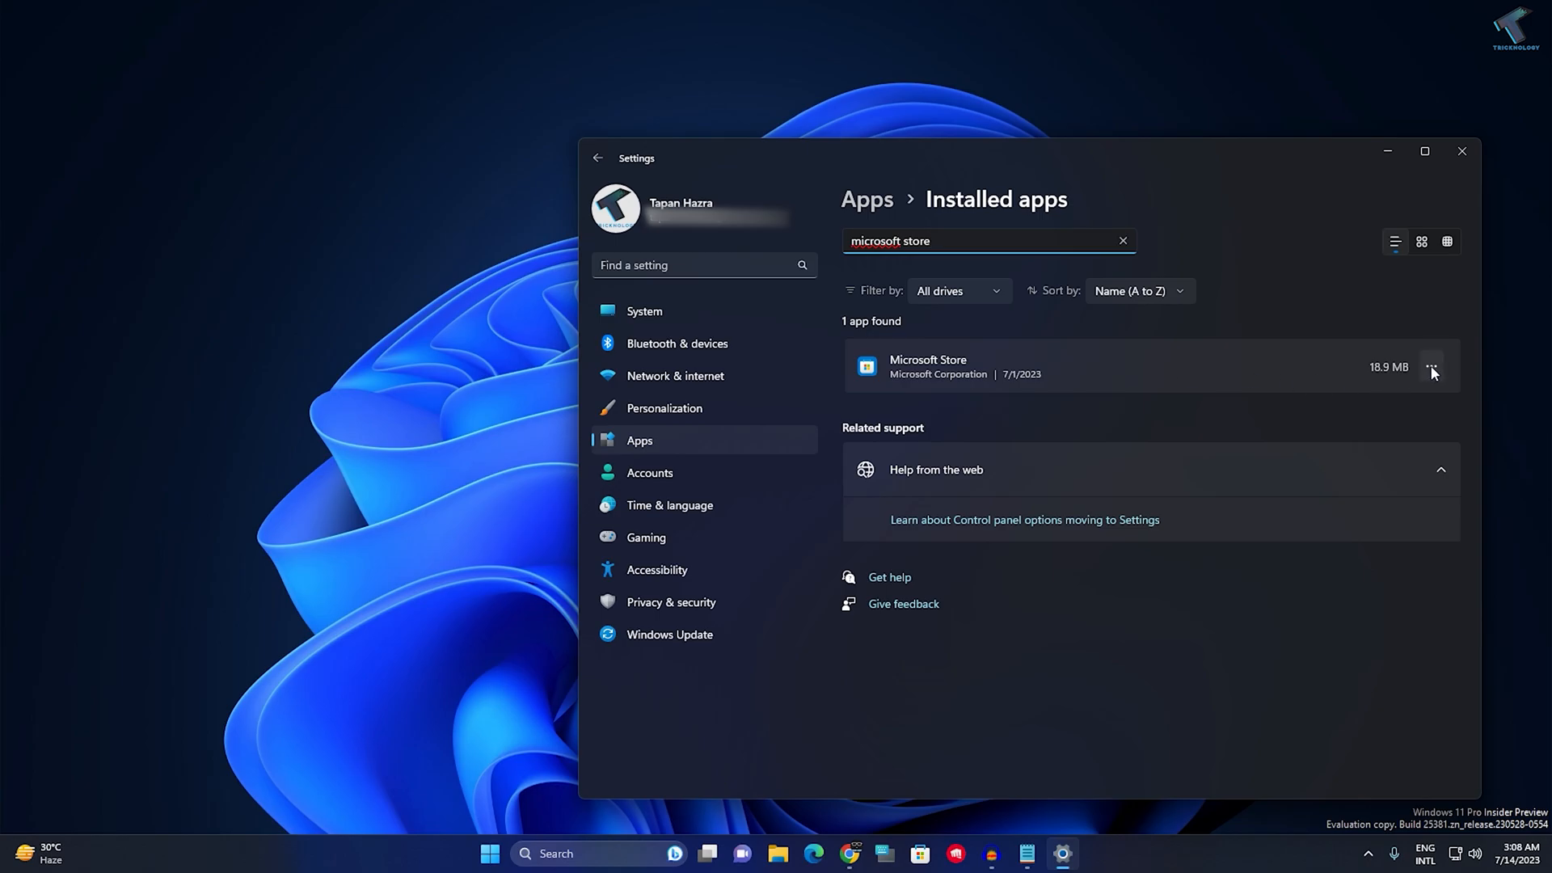
click(1430, 369)
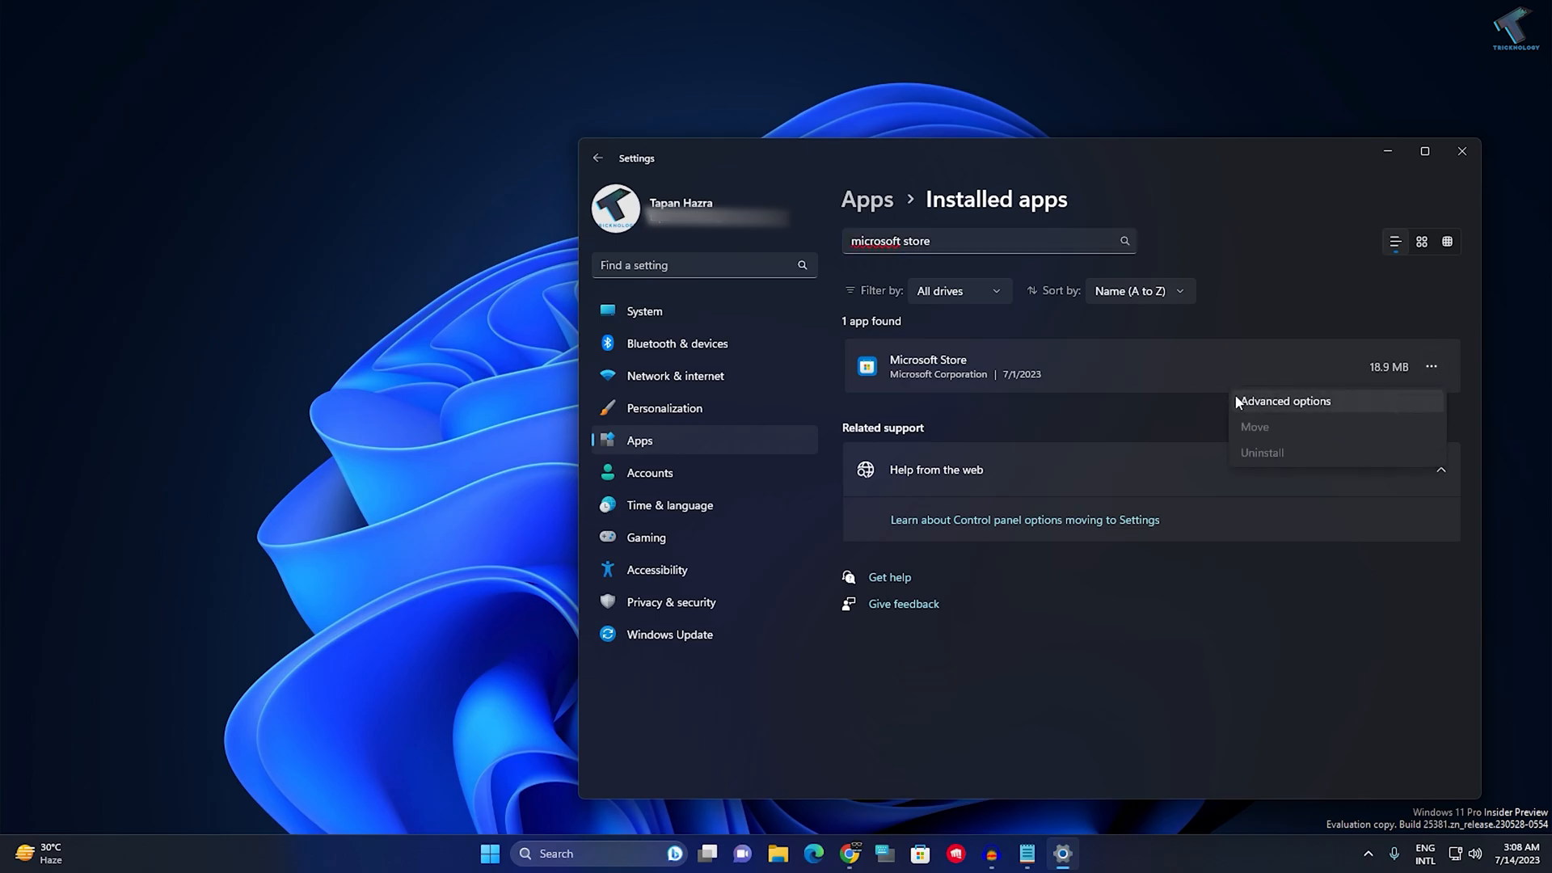
click(1339, 412)
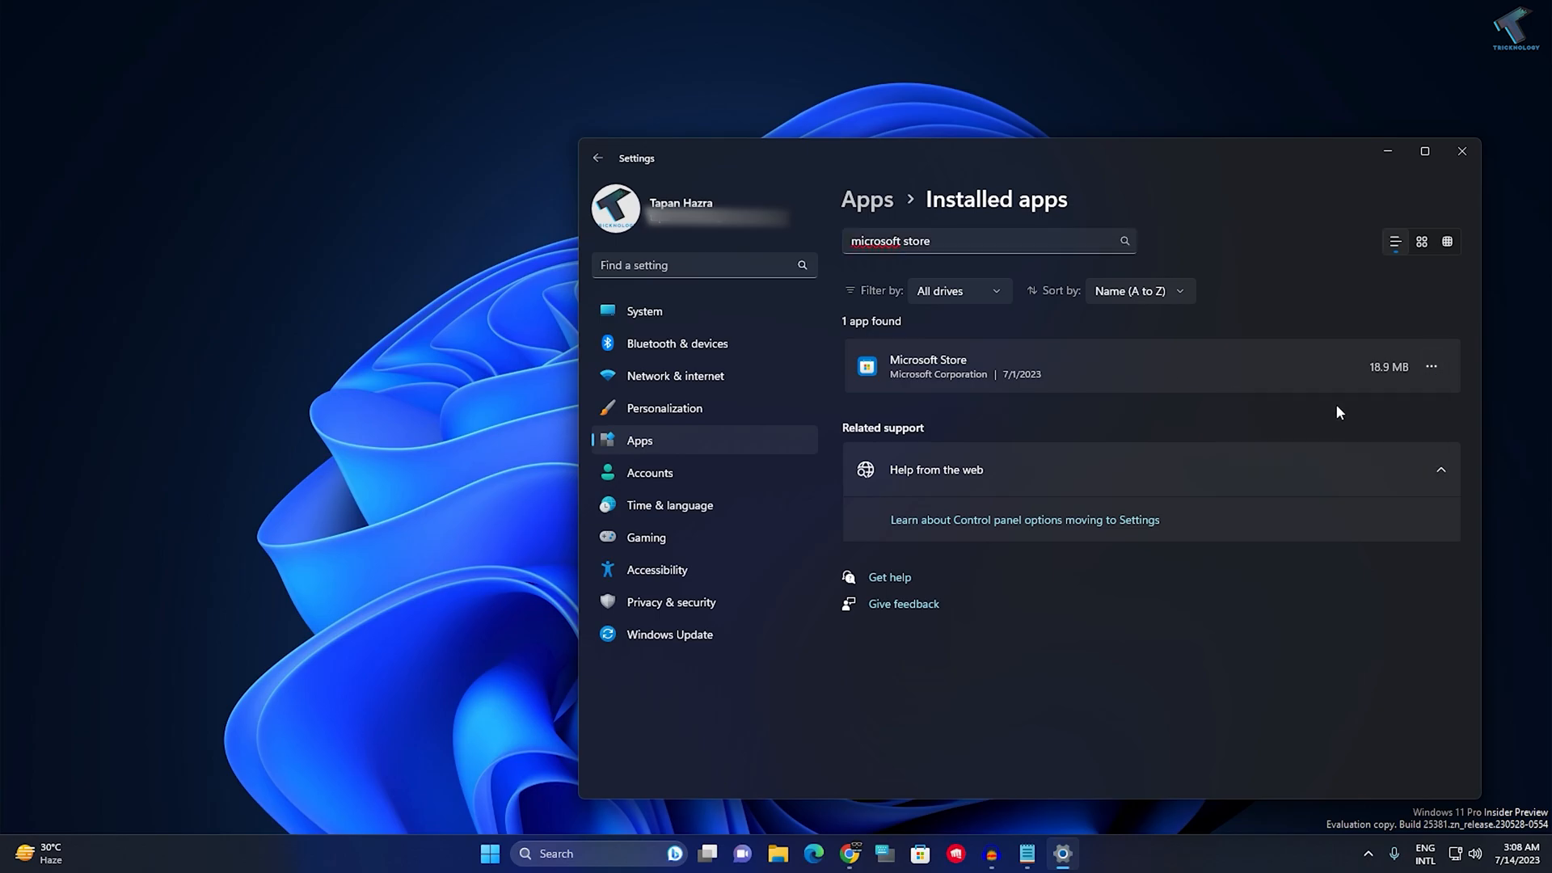
click(928, 366)
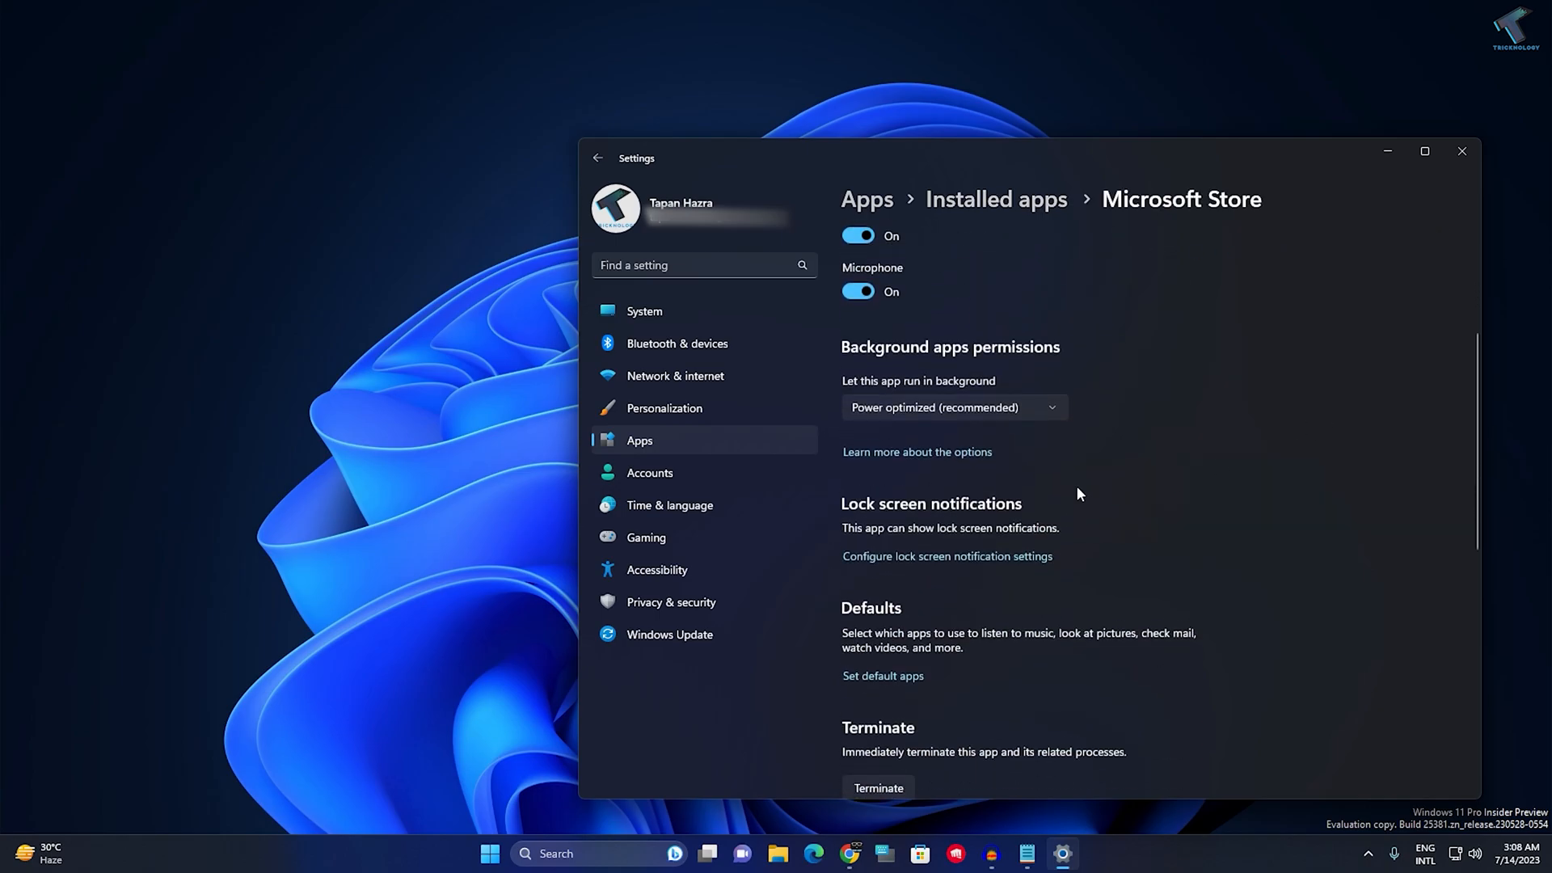
- Terminate, repair and reset the Microsoft Store app, then close Settings
scroll(down, 3)
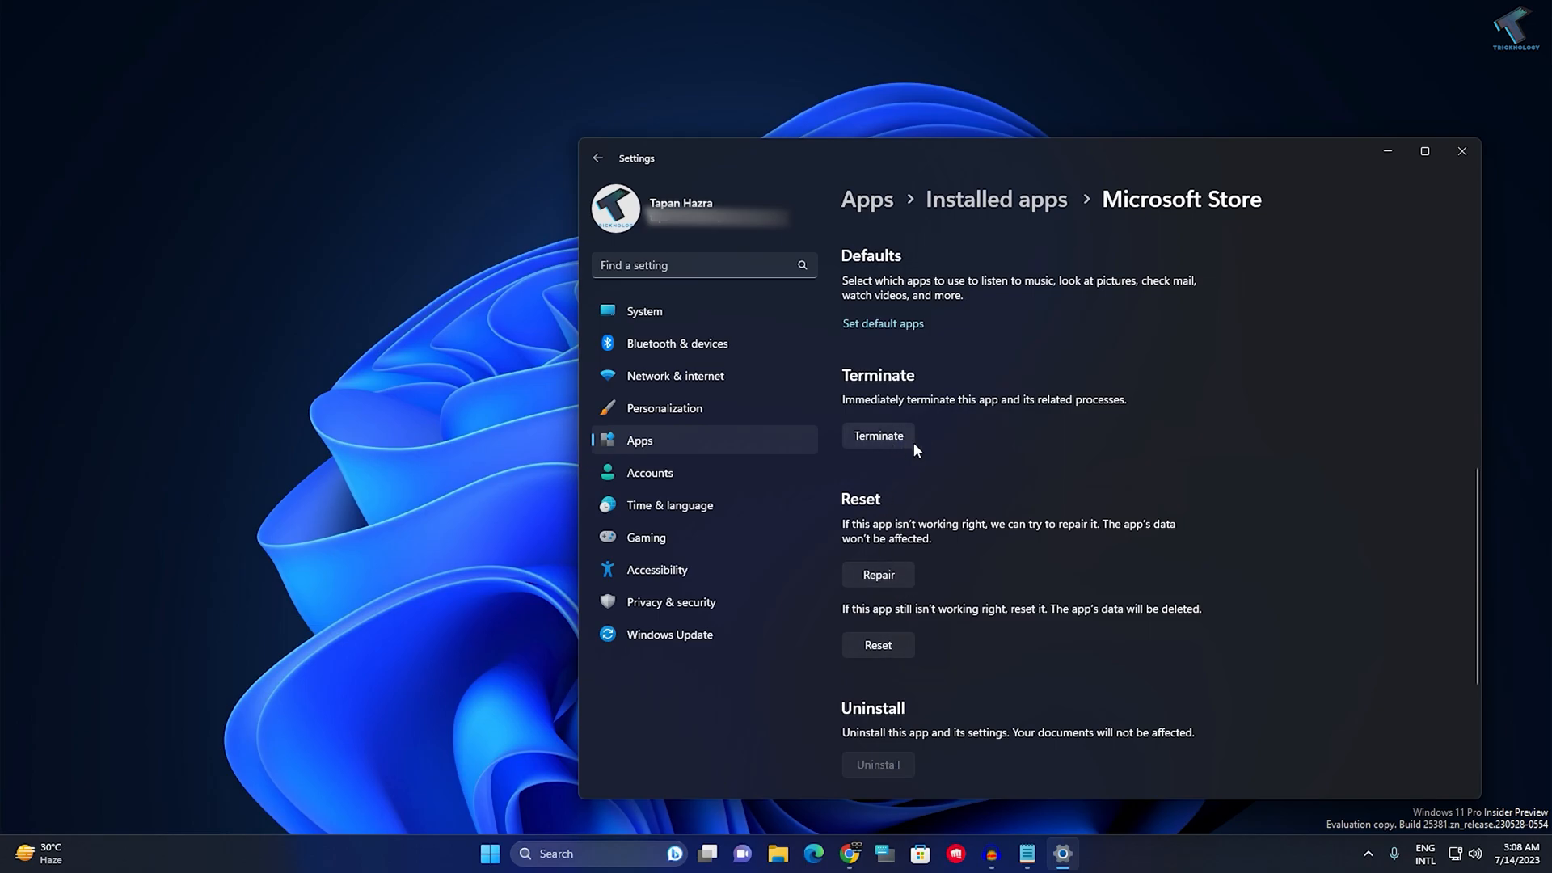
click(878, 576)
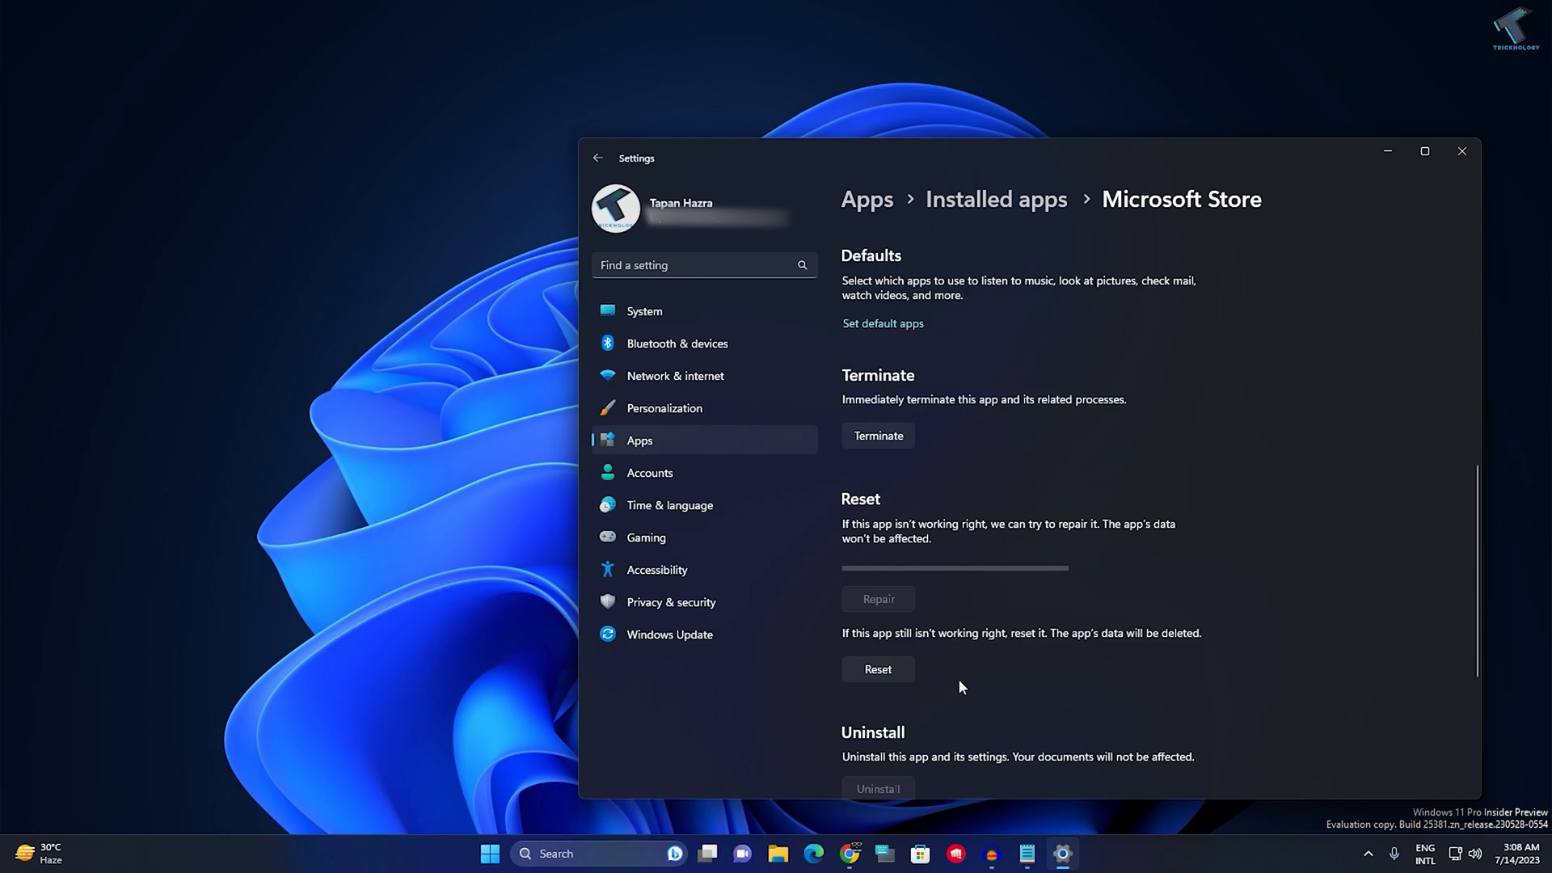
click(878, 669)
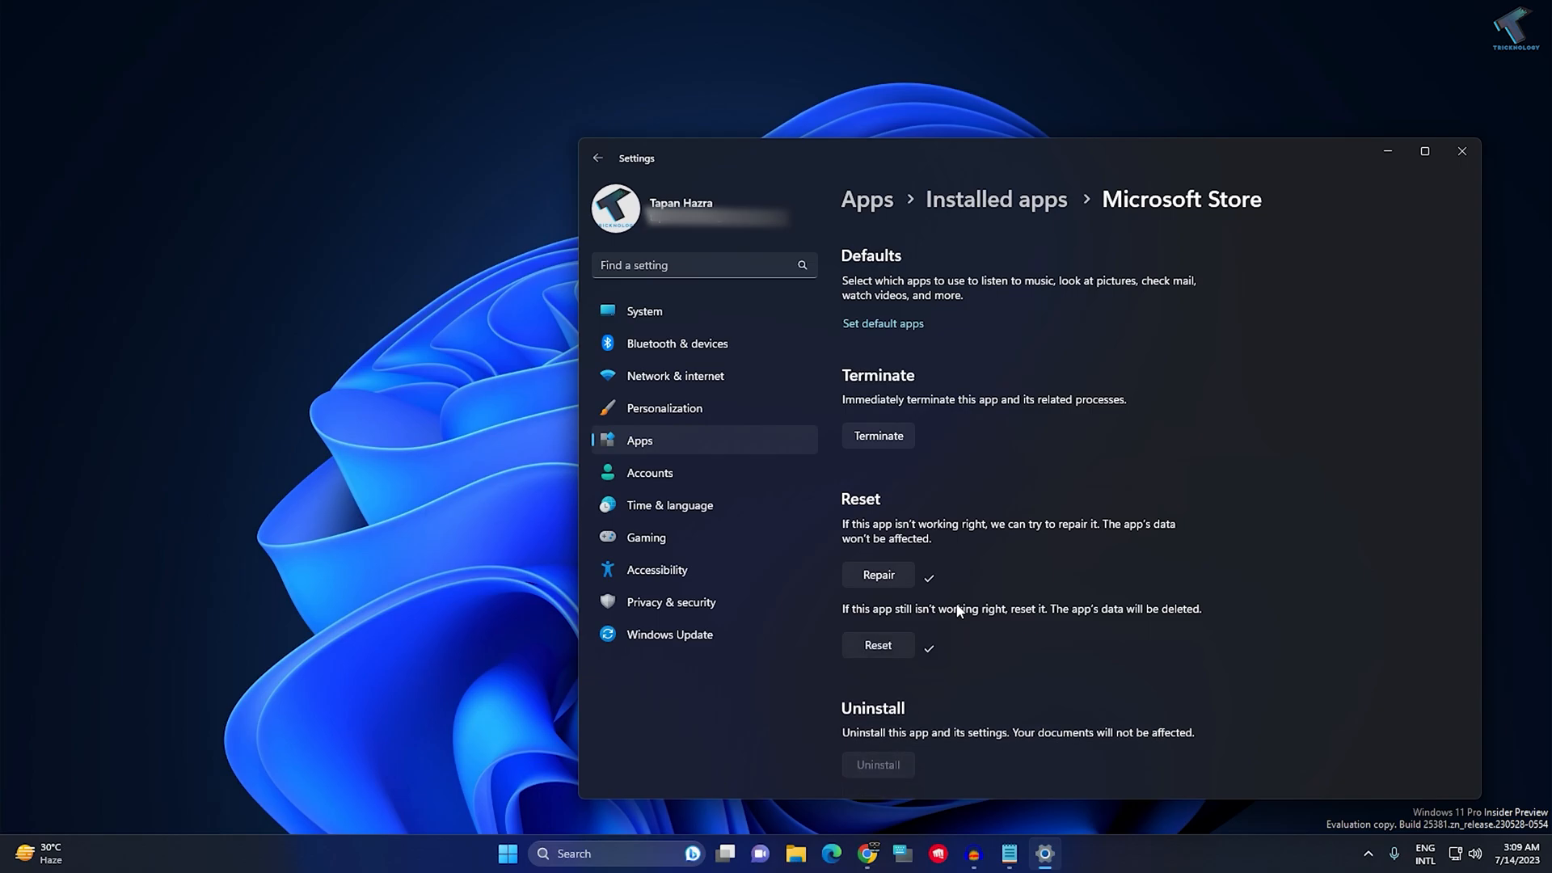
mouse_move(1462, 152)
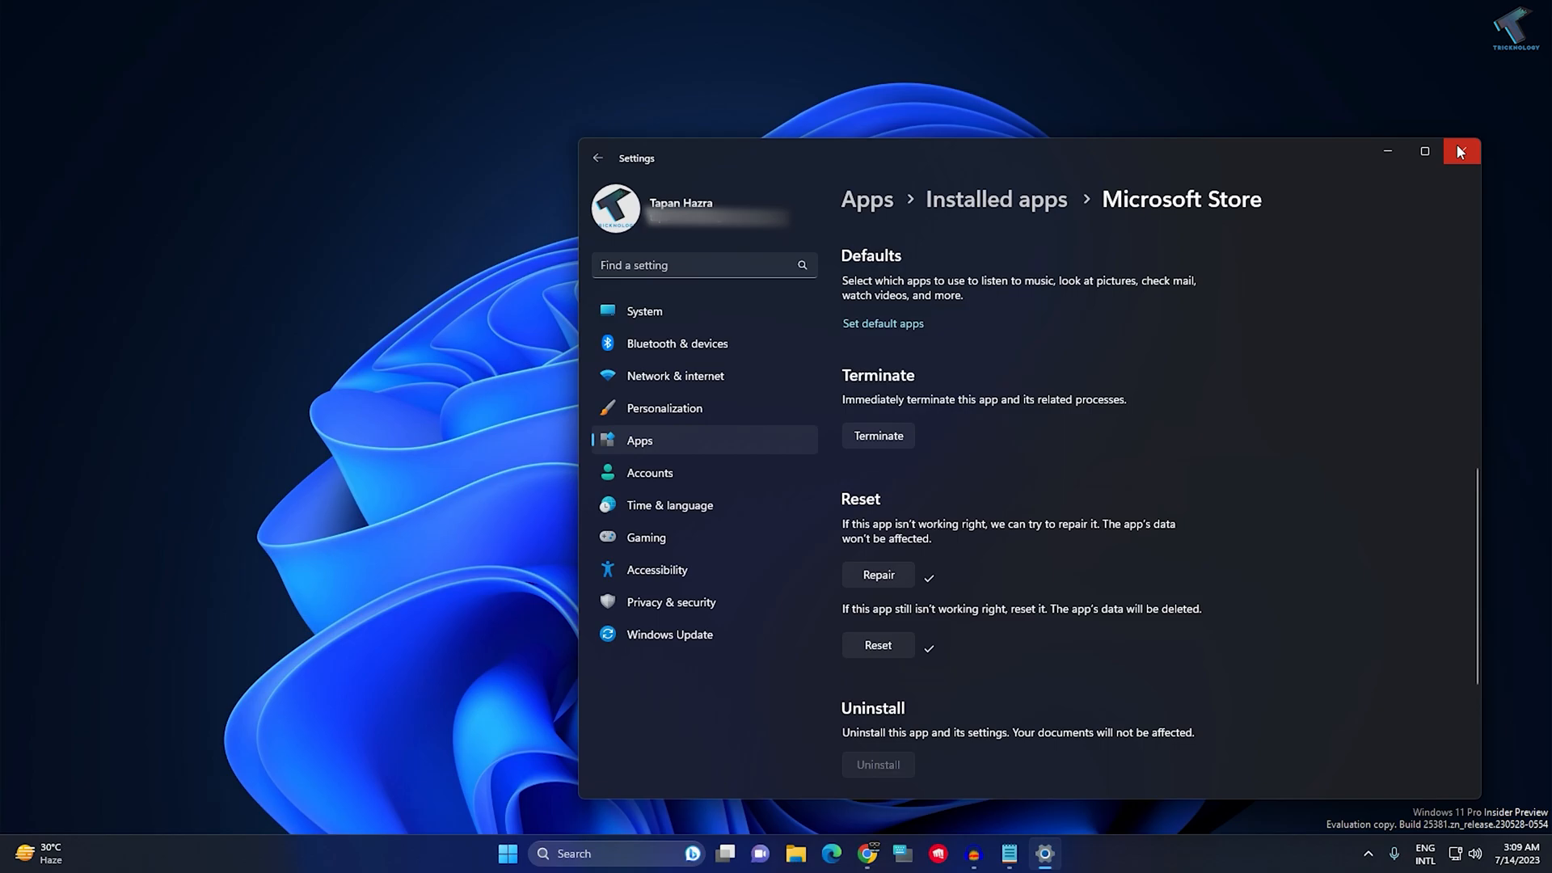
click(1462, 152)
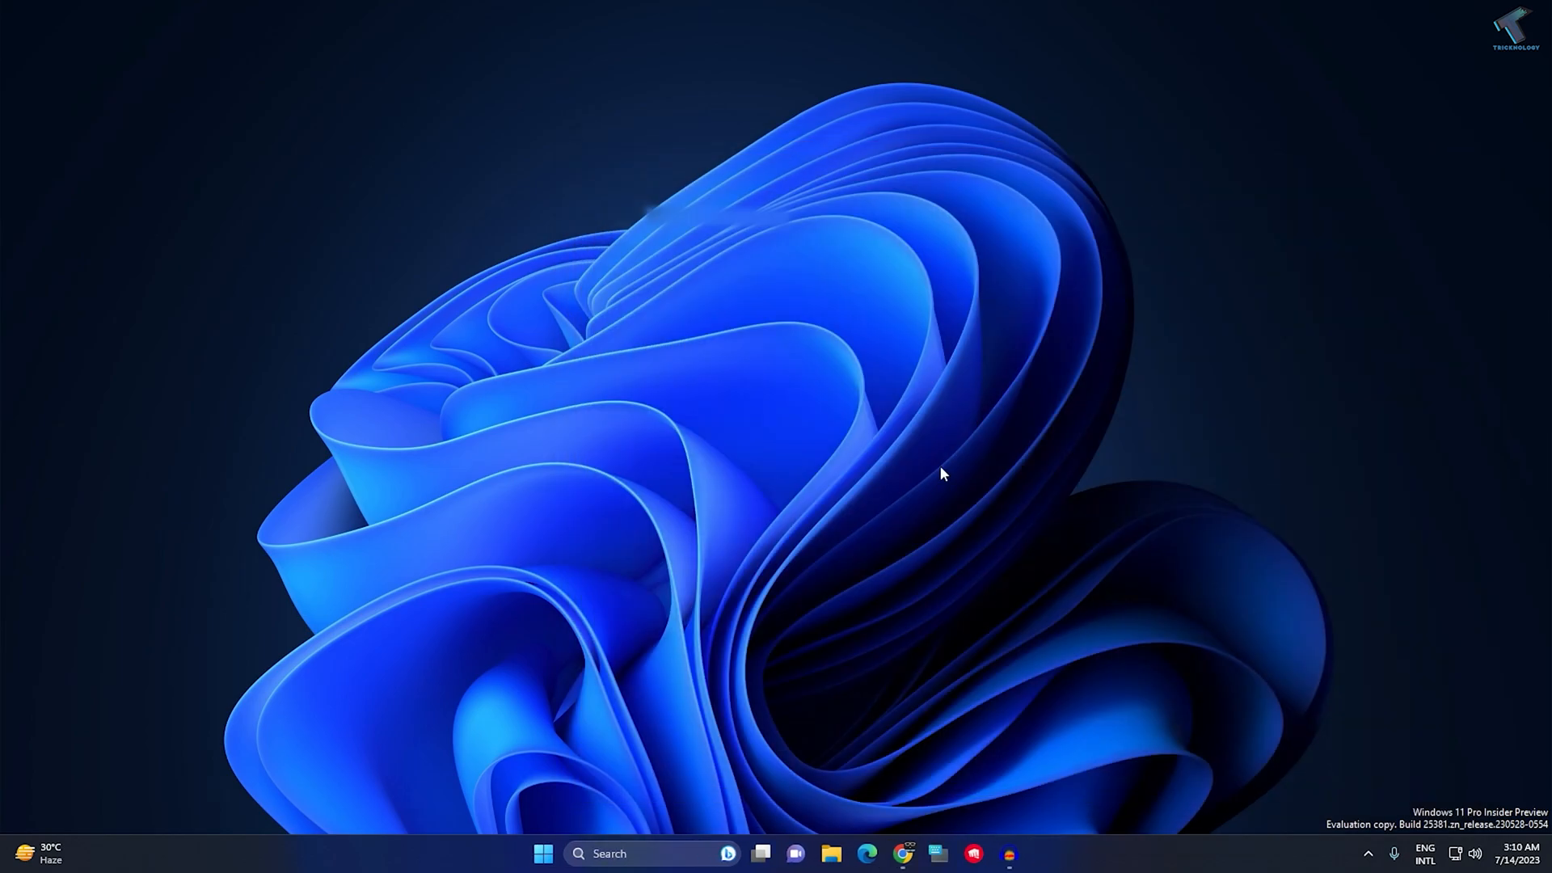